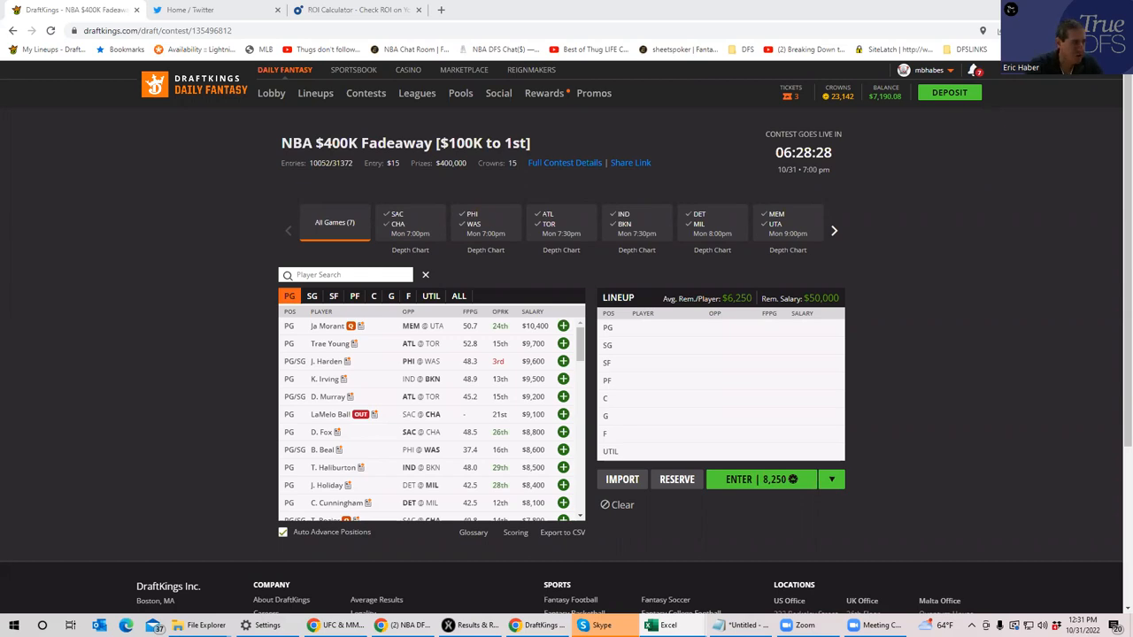
mouse_move(581, 209)
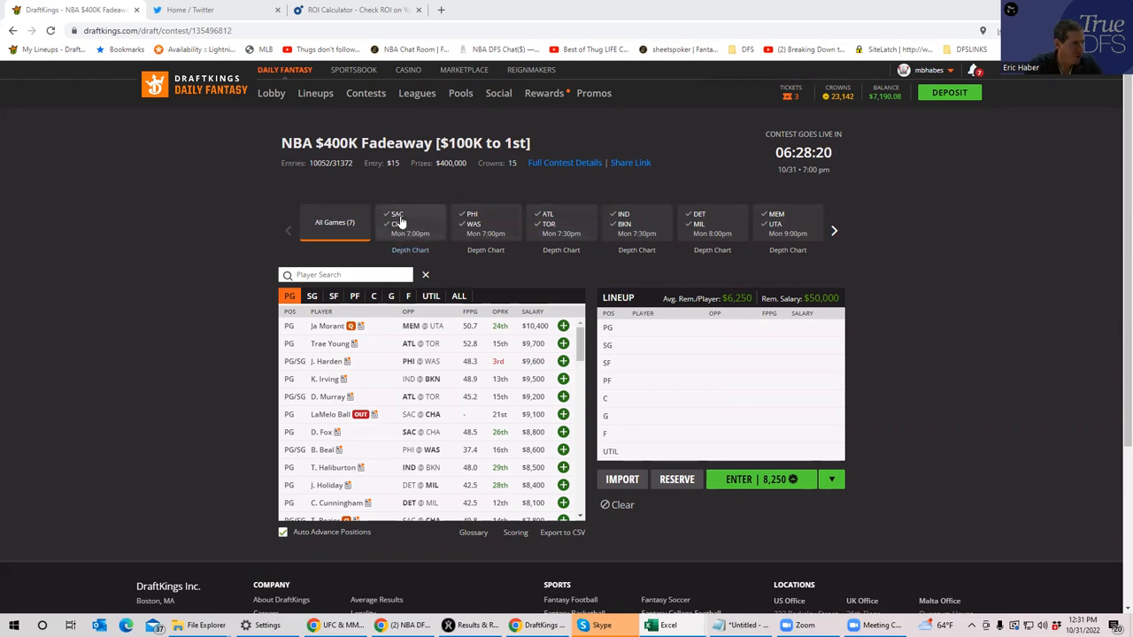
Filter the player pool to the SAC @ CHA game, toggle All Games, then narrow back to Charlotte players.
left_click(411, 223)
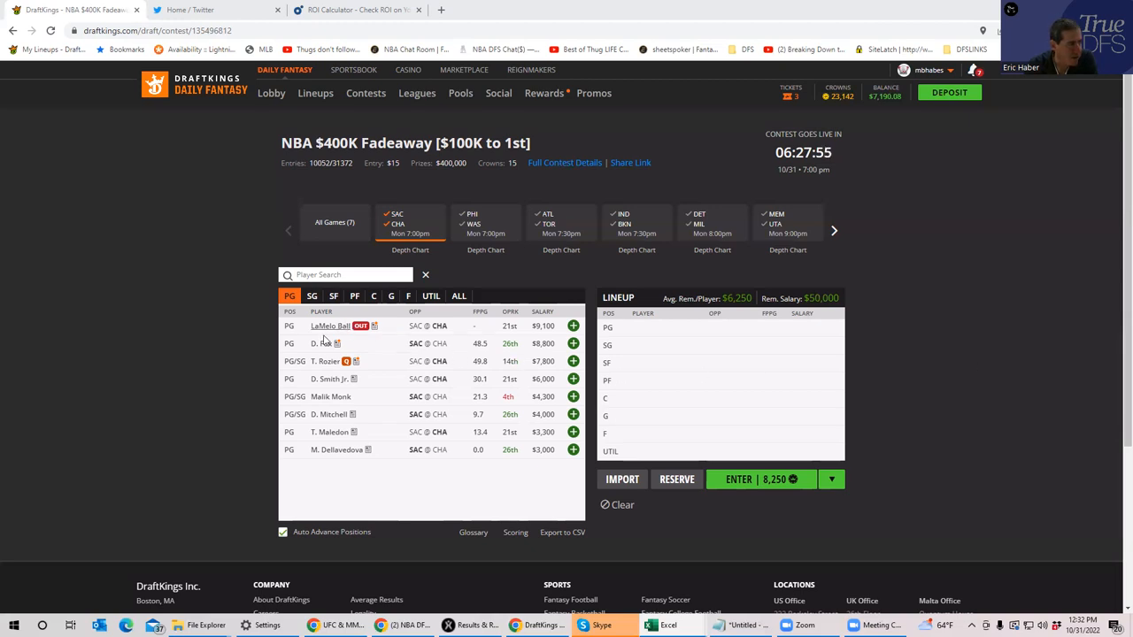
left_click(325, 361)
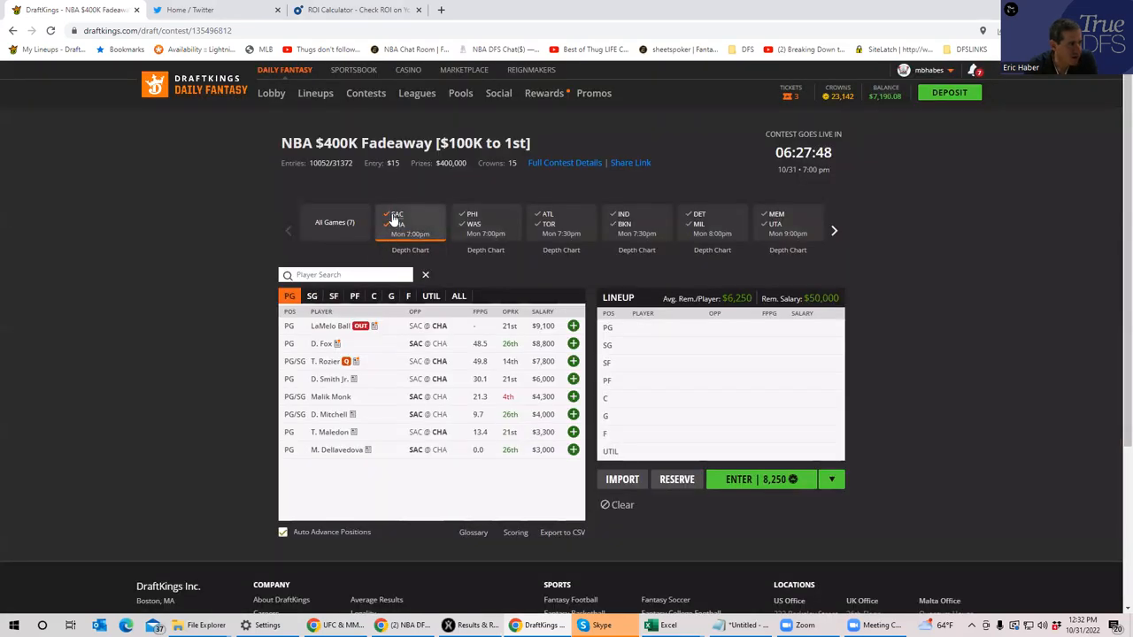
left_click(411, 221)
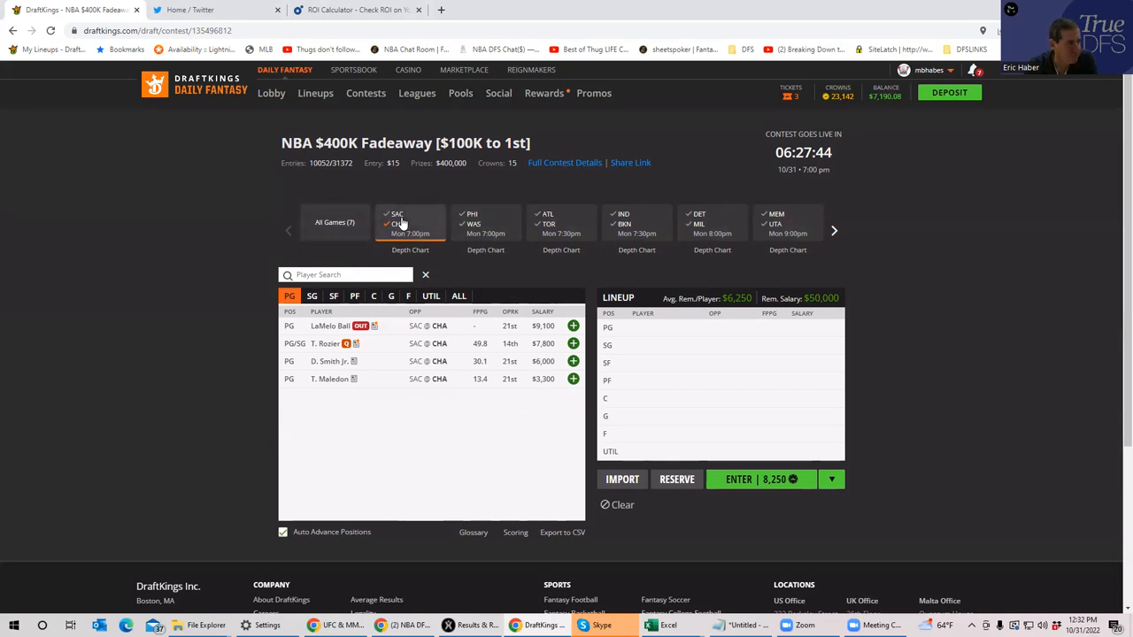
left_click(334, 223)
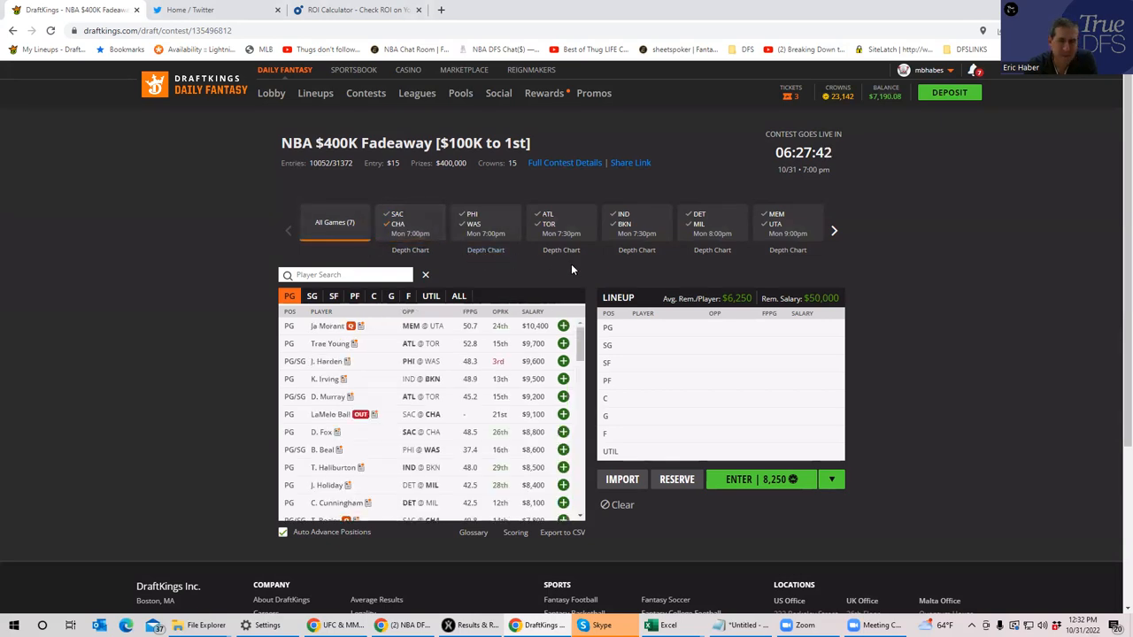
mouse_move(777, 276)
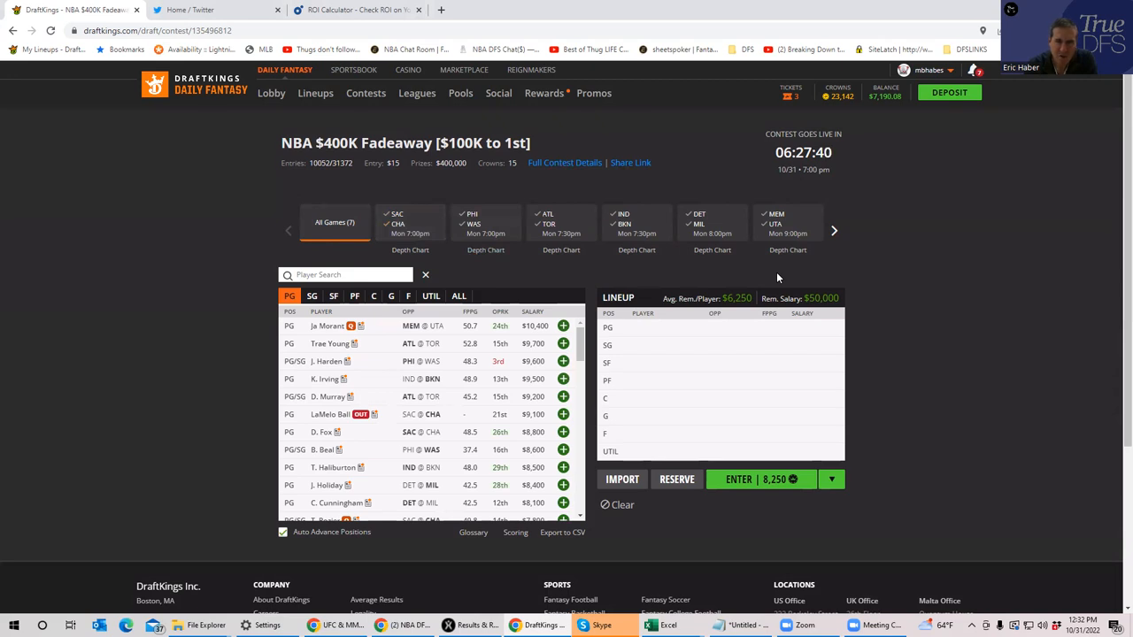
left_click(410, 223)
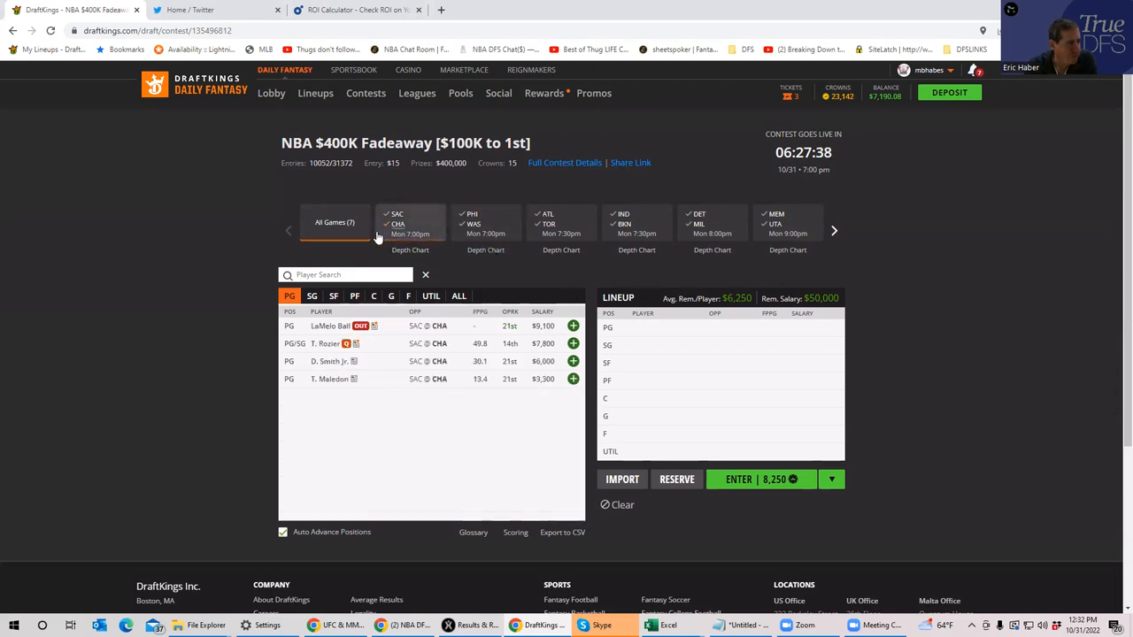
Cycle through the PF, C and G position tabs to add Oubre, Hayward, Plumlee and D. Smith Jr.
left_click(333, 296)
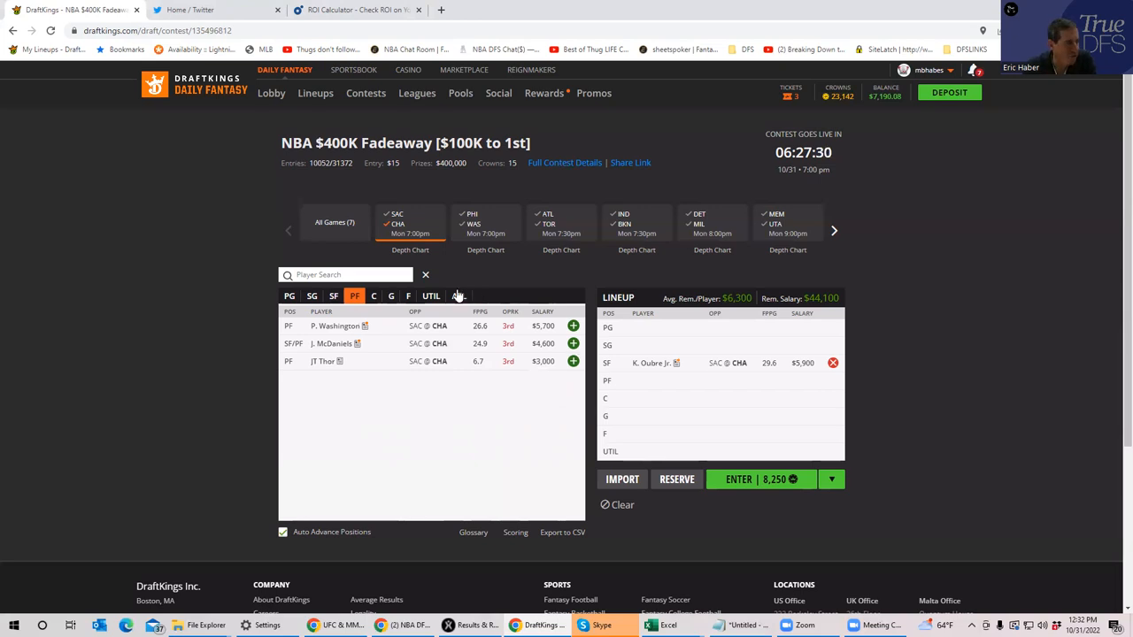
left_click(333, 296)
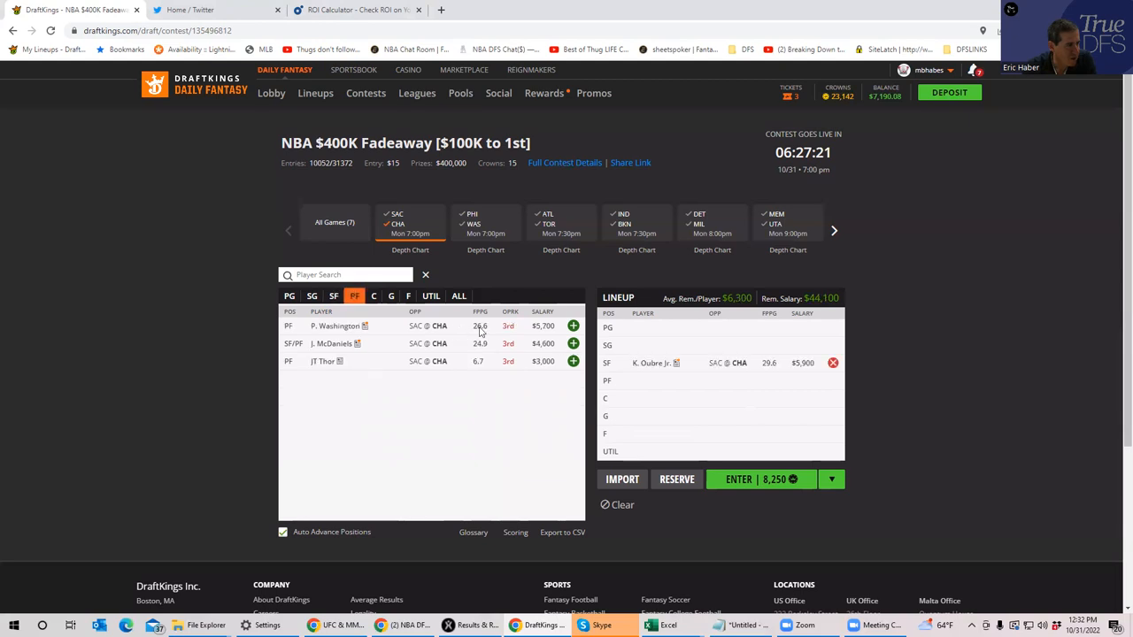
left_click(332, 296)
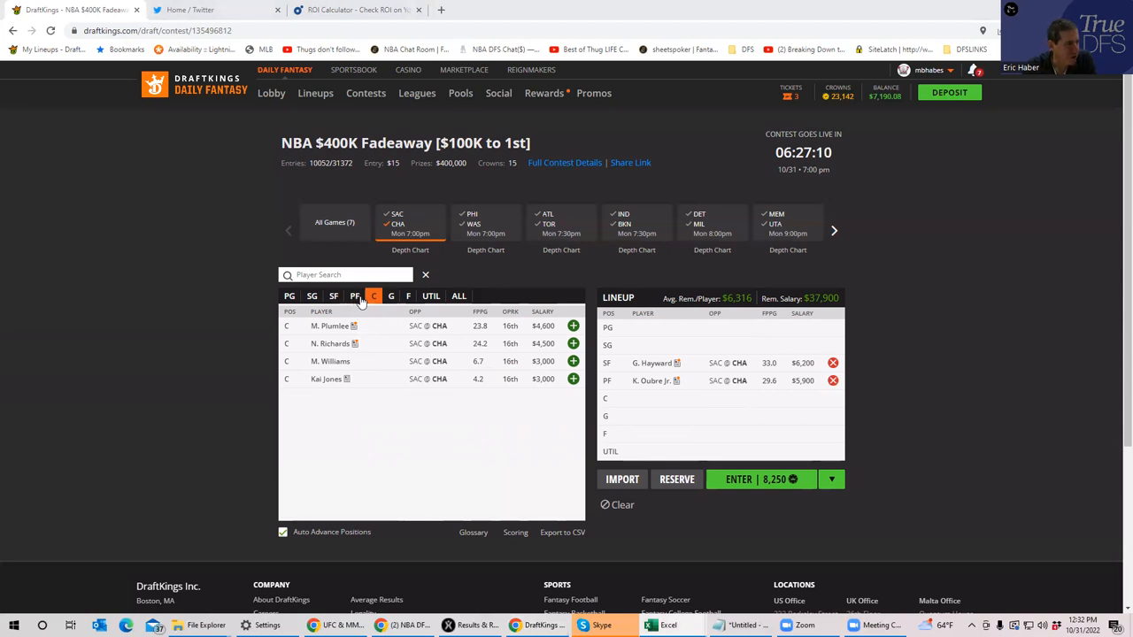
left_click(389, 296)
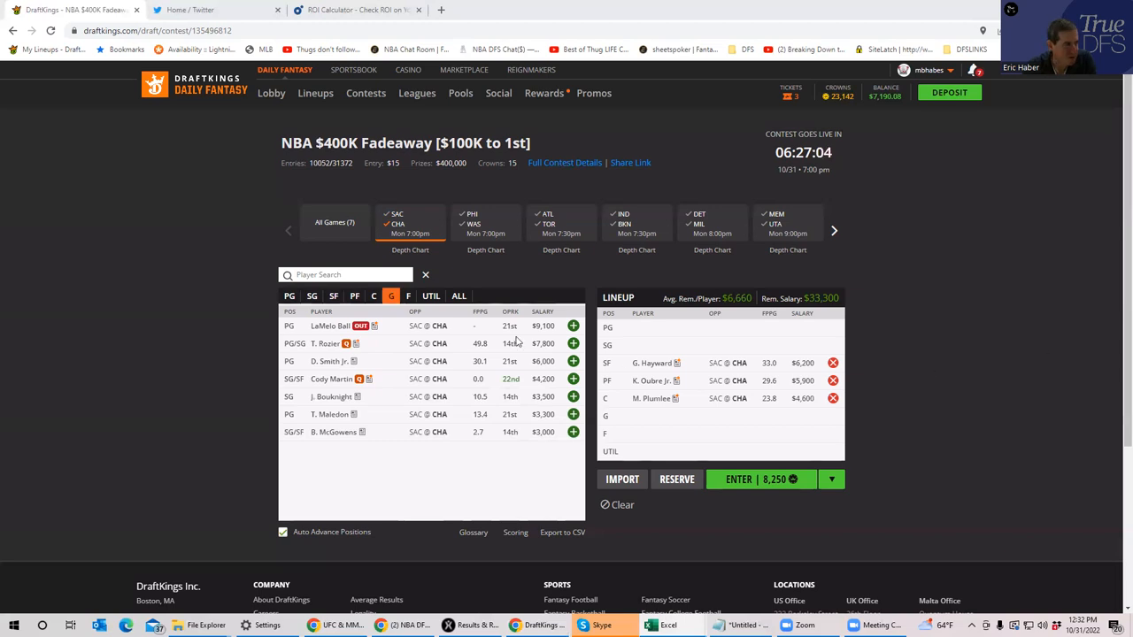
left_click(291, 296)
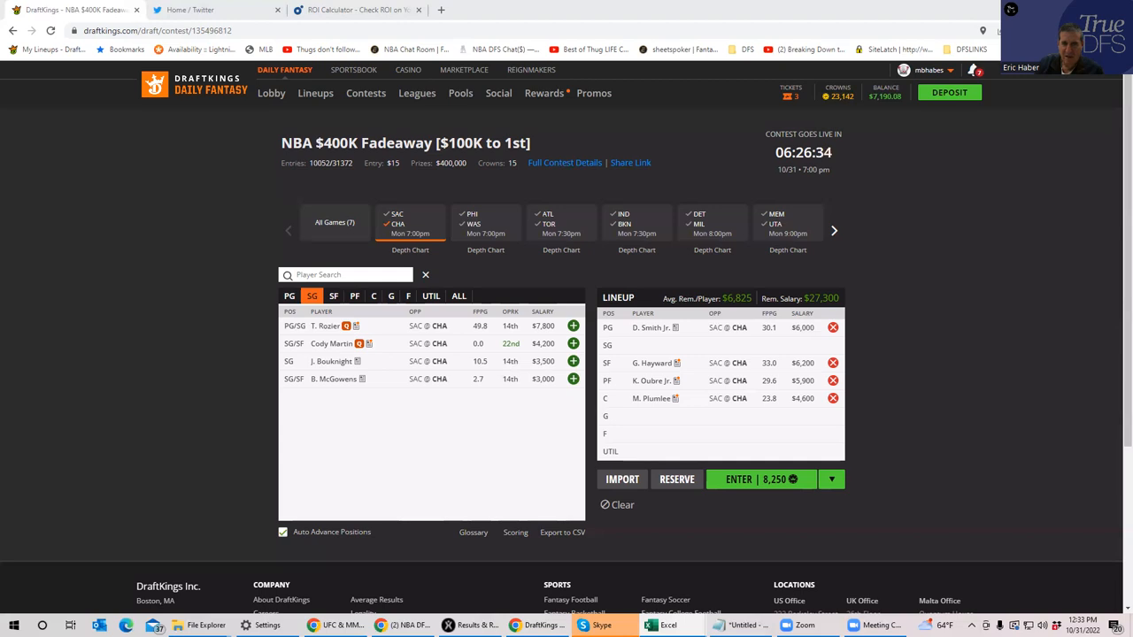
mouse_move(342, 248)
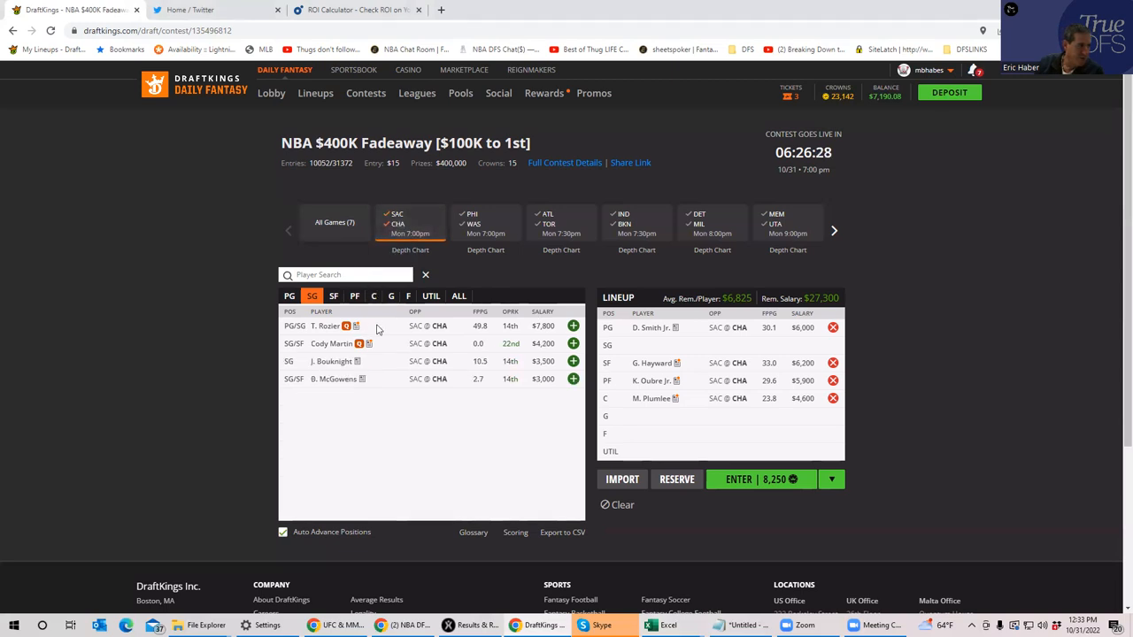
Switch between the C and PF tabs to add D. Fox and D. Sabonis to the G and UTIL slots.
left_click(373, 296)
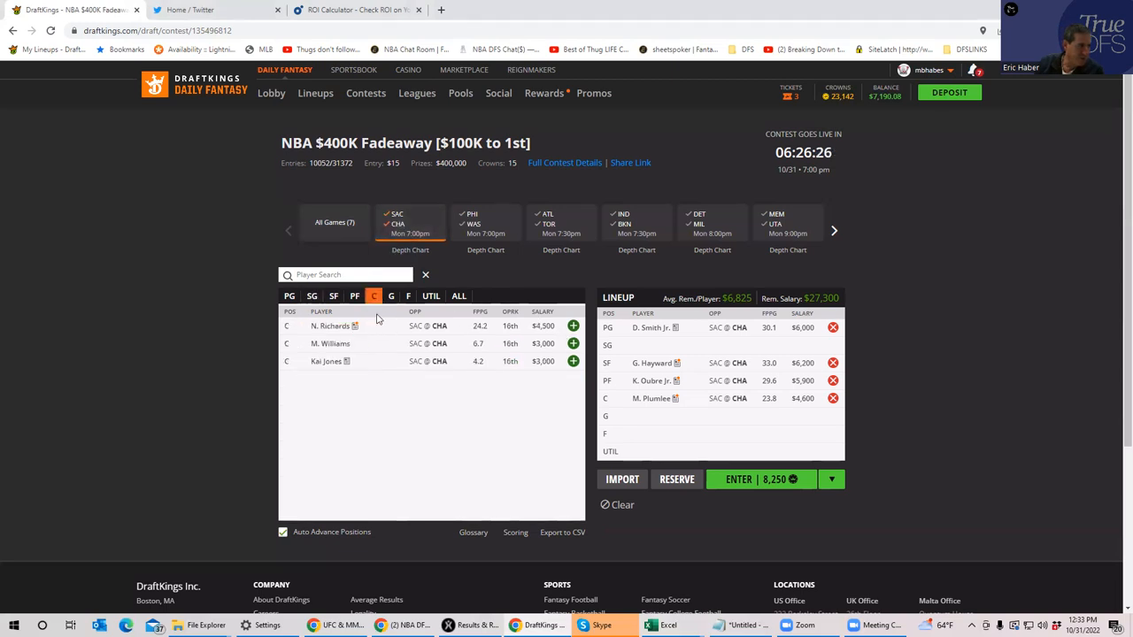
left_click(354, 295)
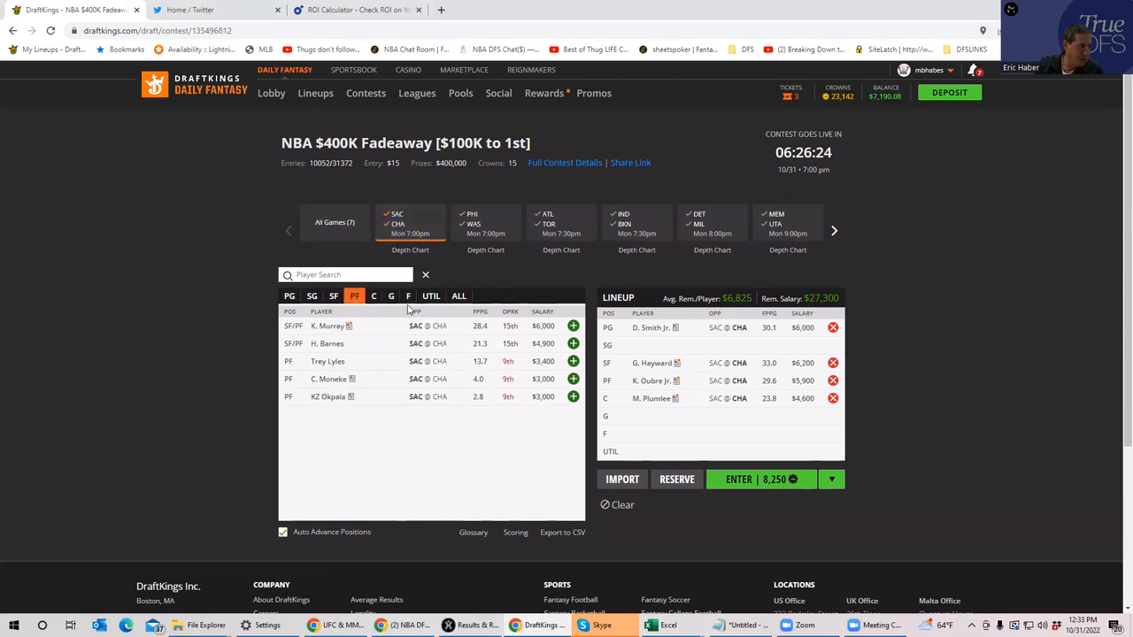
left_click(372, 295)
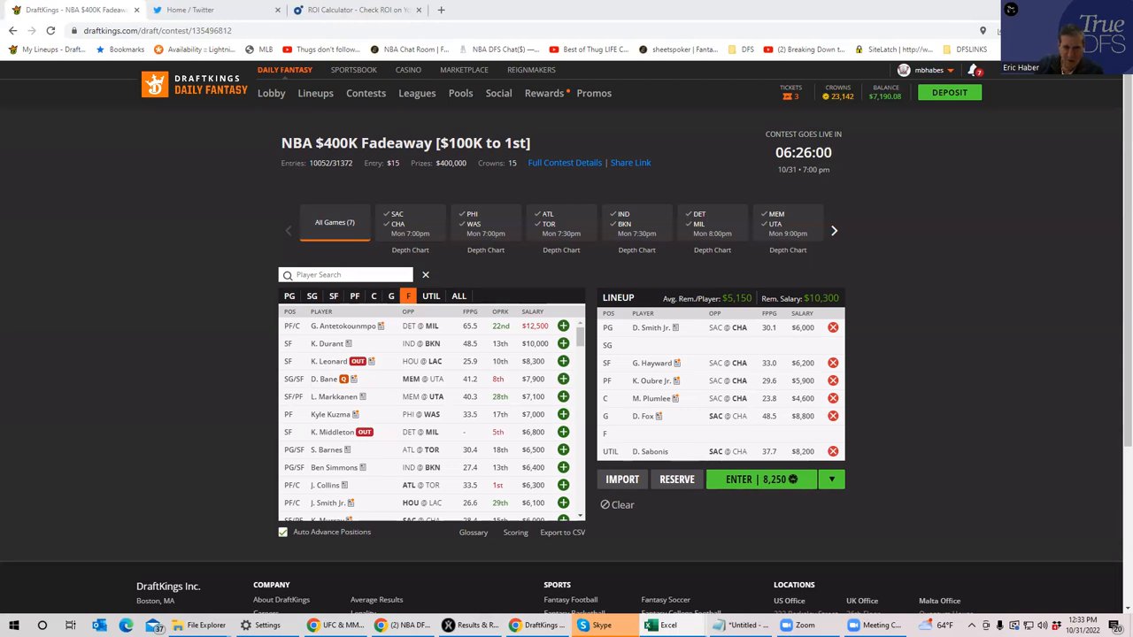
mouse_move(1037, 464)
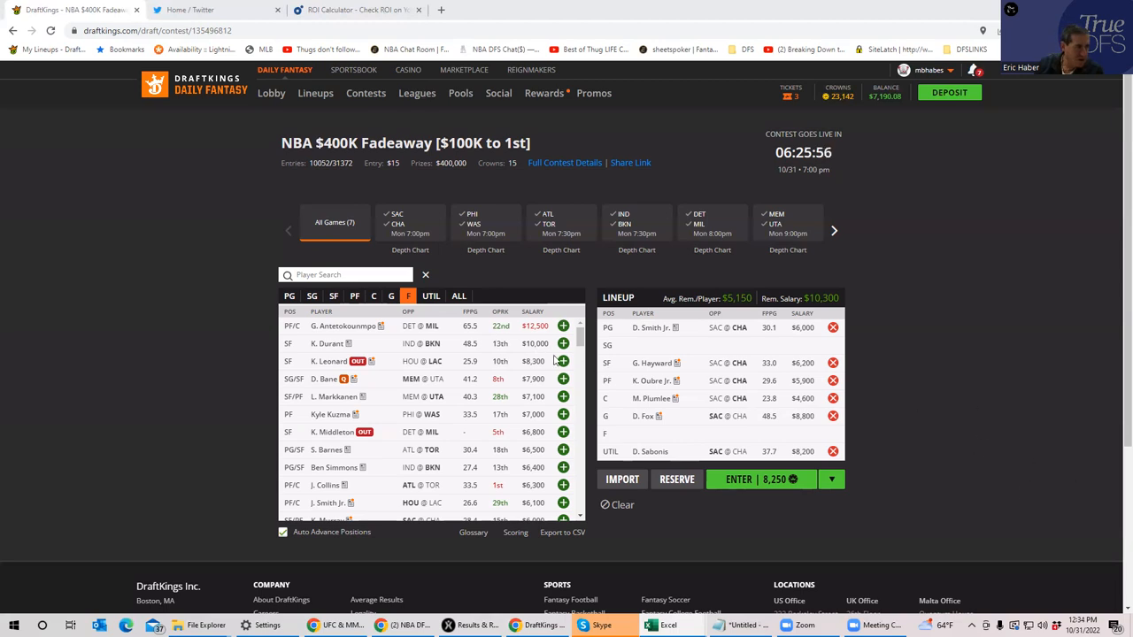
mouse_move(399, 227)
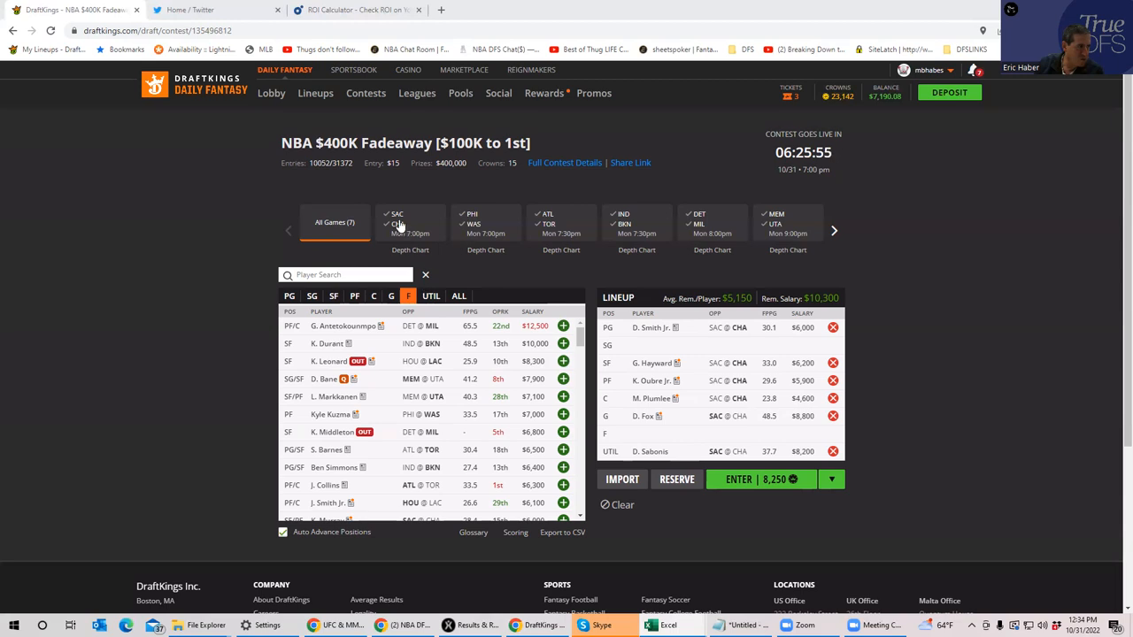
Filter the player pool to the Sacramento–Charlotte game again.
left_click(396, 220)
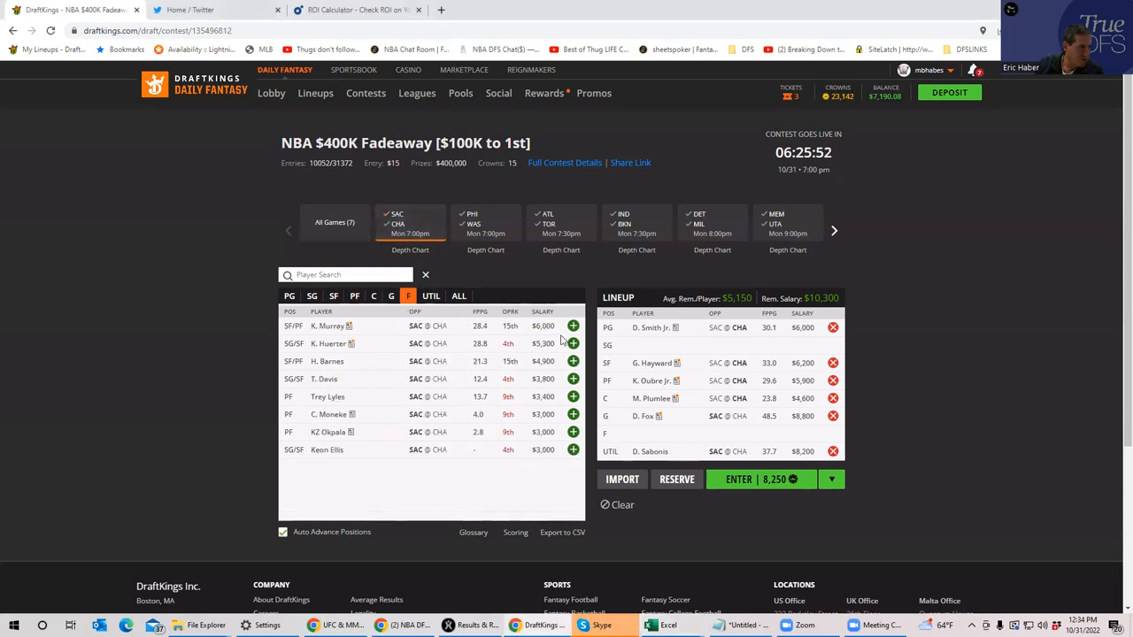
mouse_move(560, 343)
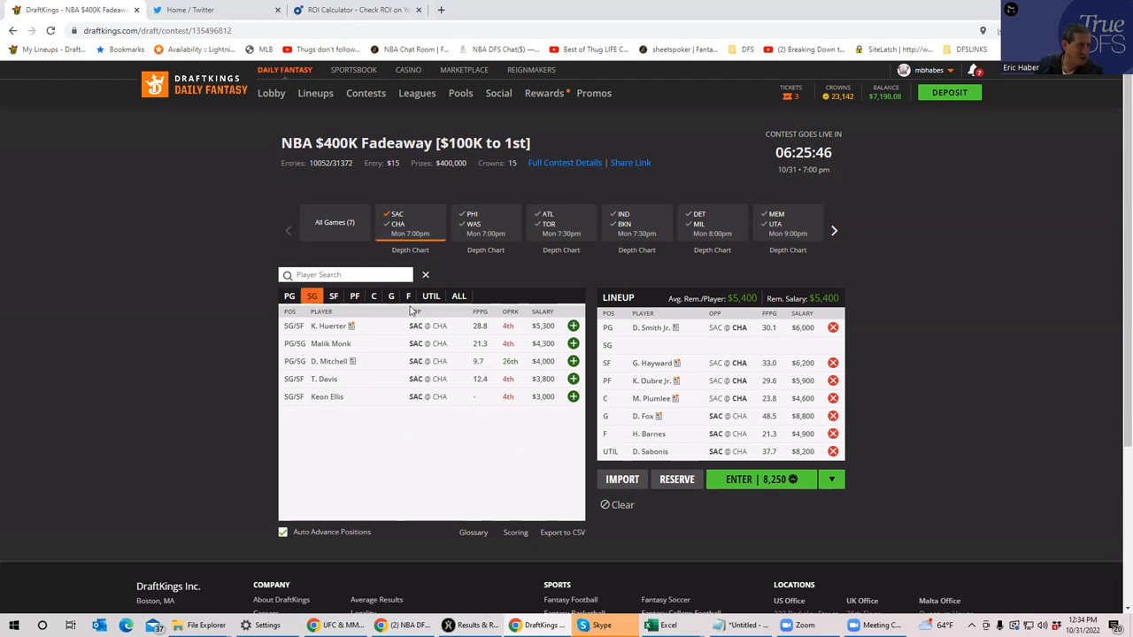
mouse_move(552, 361)
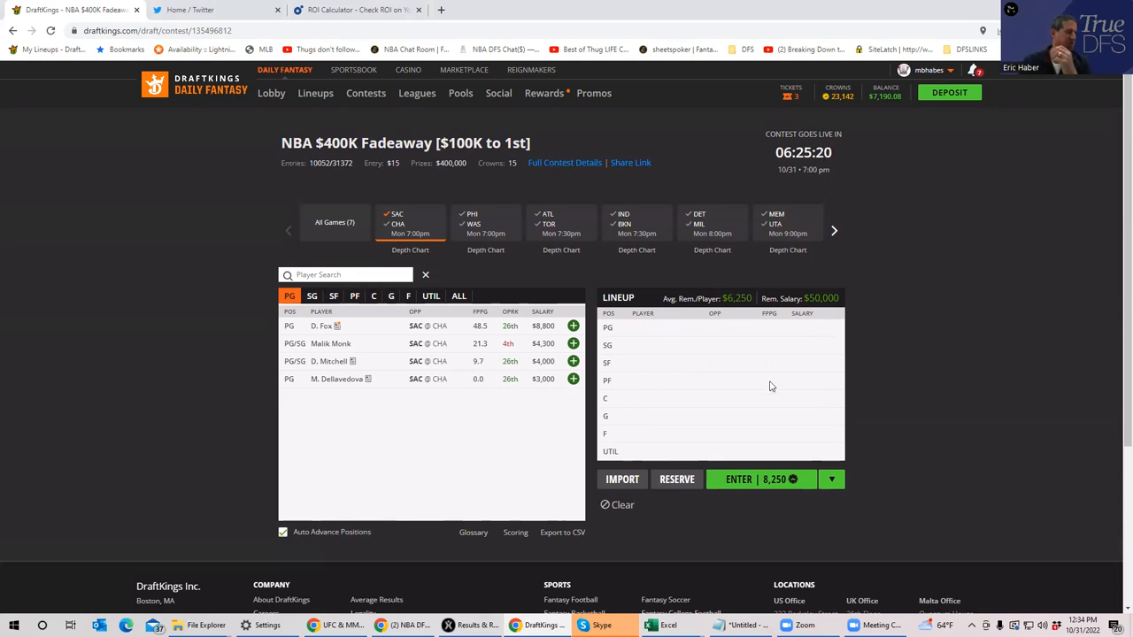
mouse_move(676, 317)
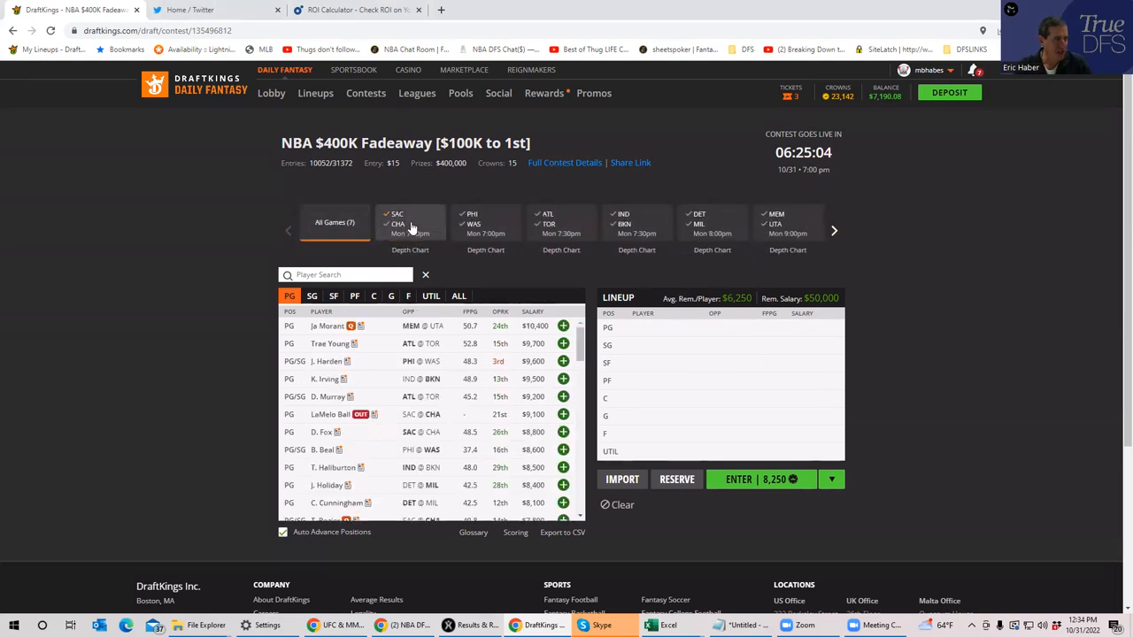
Filter the pool to the PHI @ WAS game and view Tyrese Maxey's player card.
left_click(485, 226)
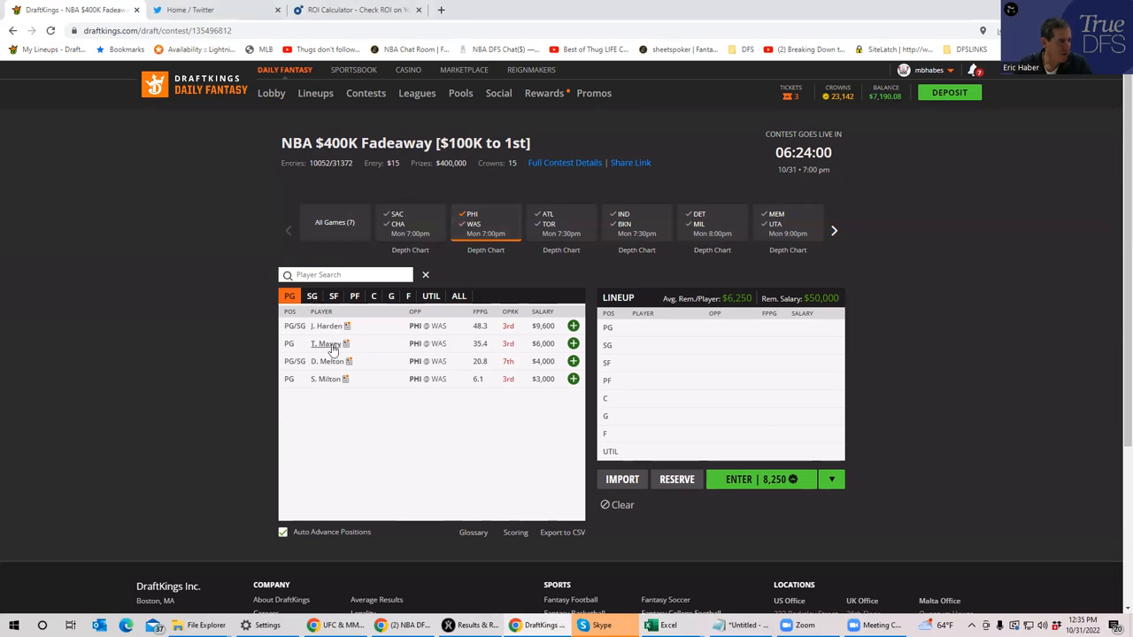
left_click(326, 343)
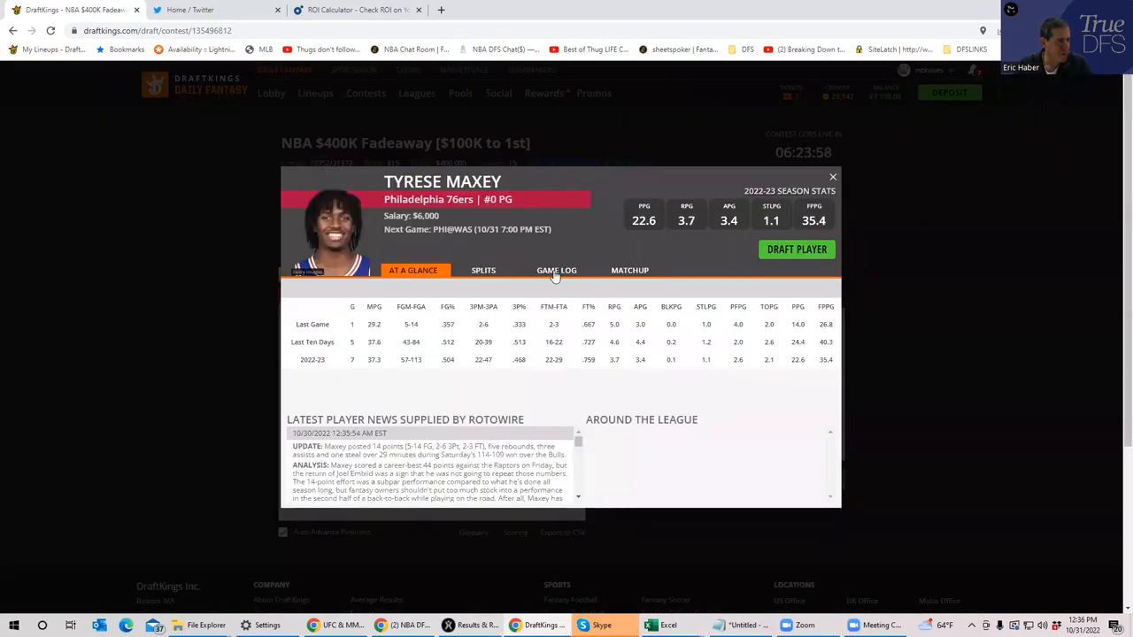
View Maxey's Game Log on his player card.
left_click(559, 269)
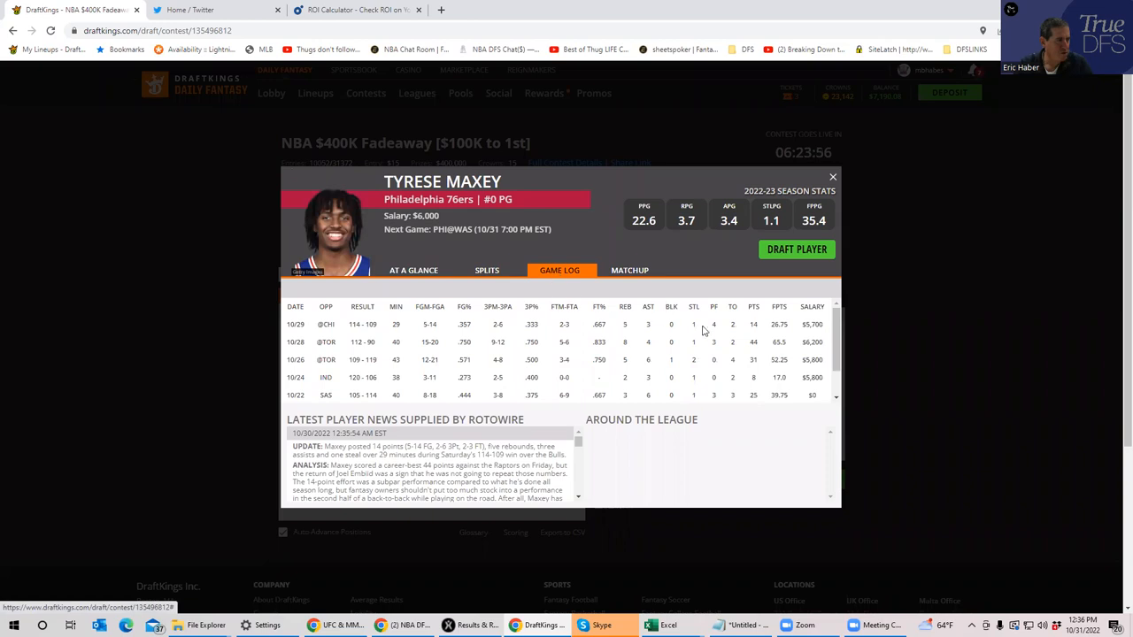
mouse_move(410, 345)
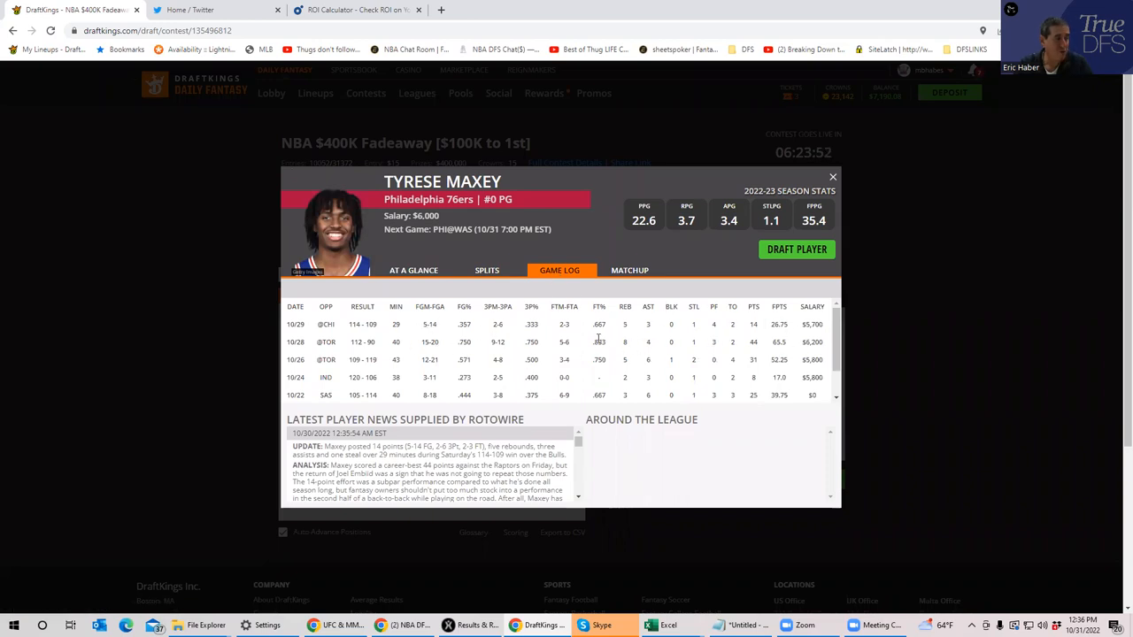
mouse_move(770, 336)
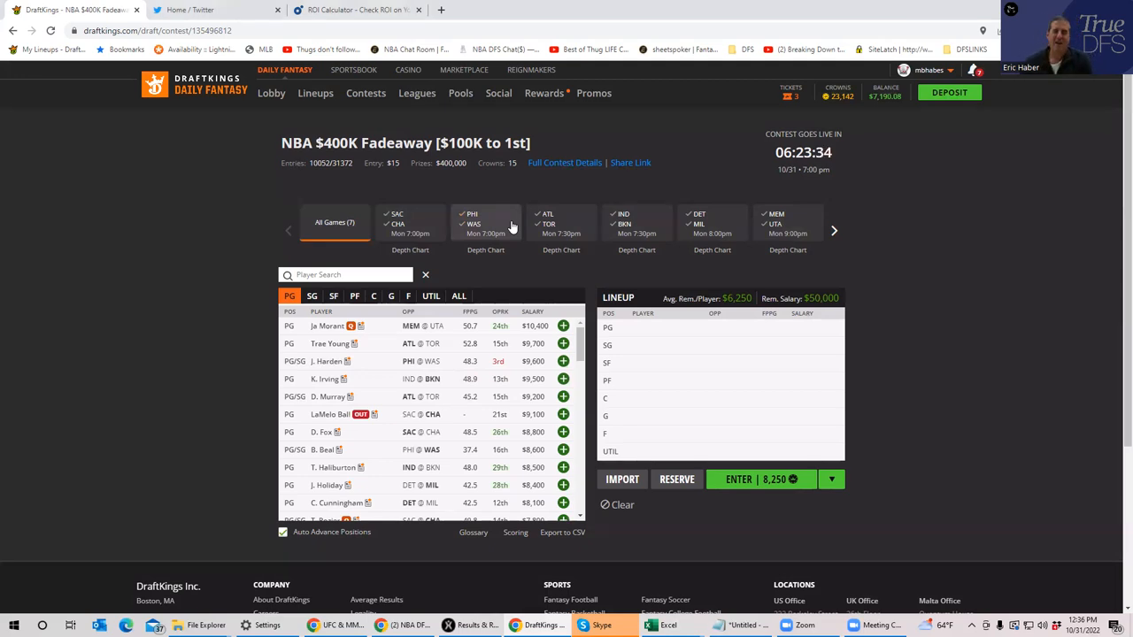
mouse_move(492, 208)
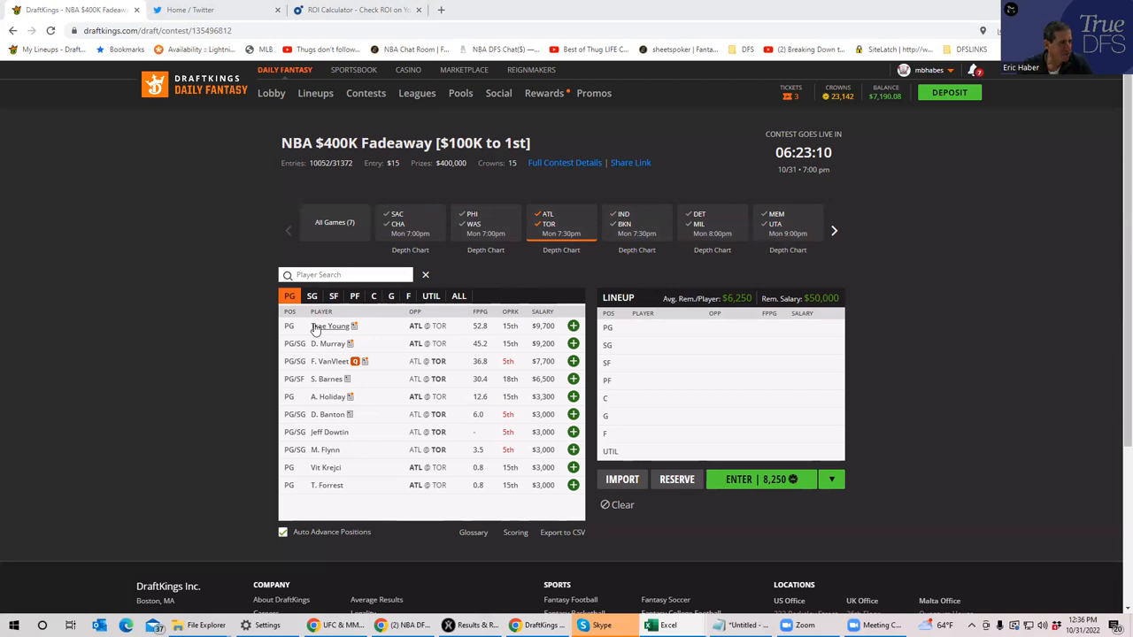
Add Trae Young from the ATL @ TOR game and browse the guard and center position tabs for P. Siakam.
left_click(291, 296)
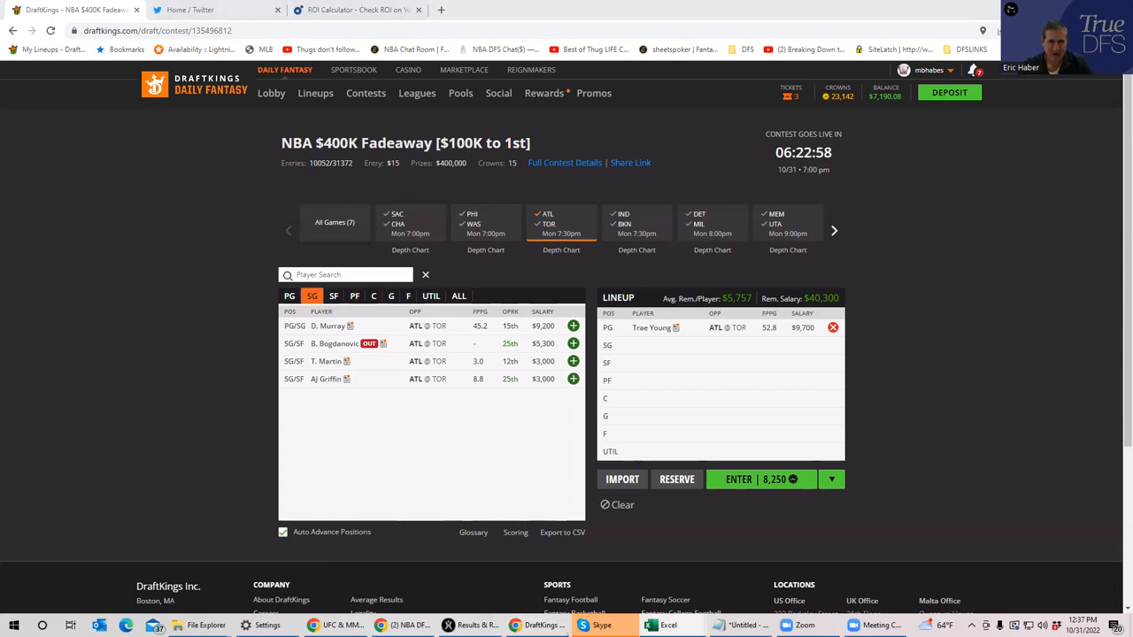
mouse_move(371, 294)
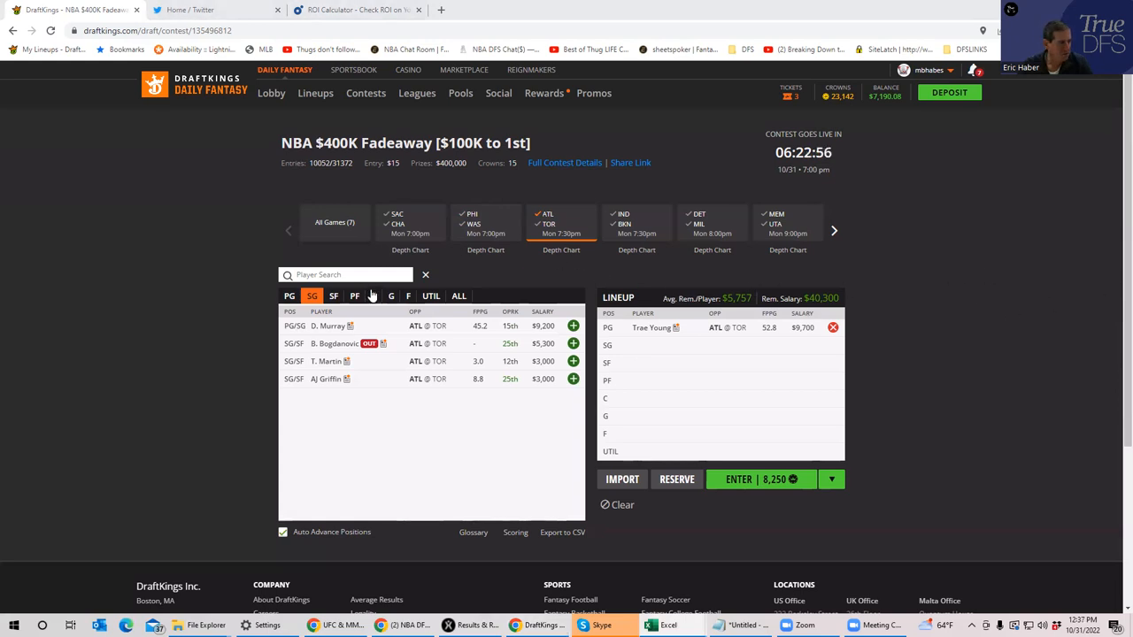
left_click(374, 295)
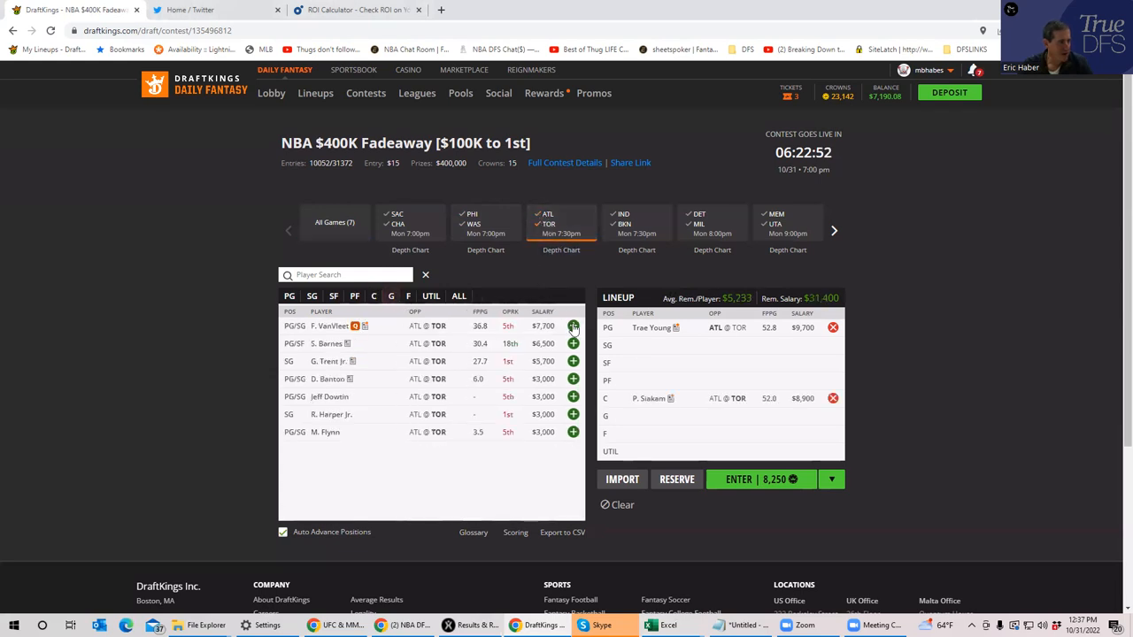
left_click(389, 296)
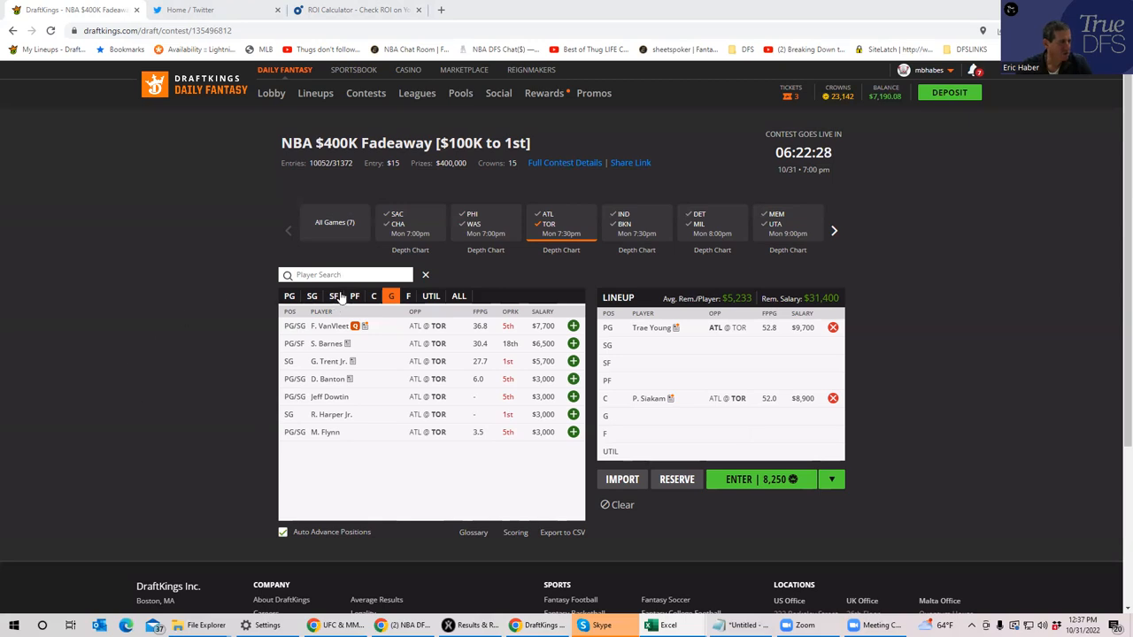
left_click(333, 296)
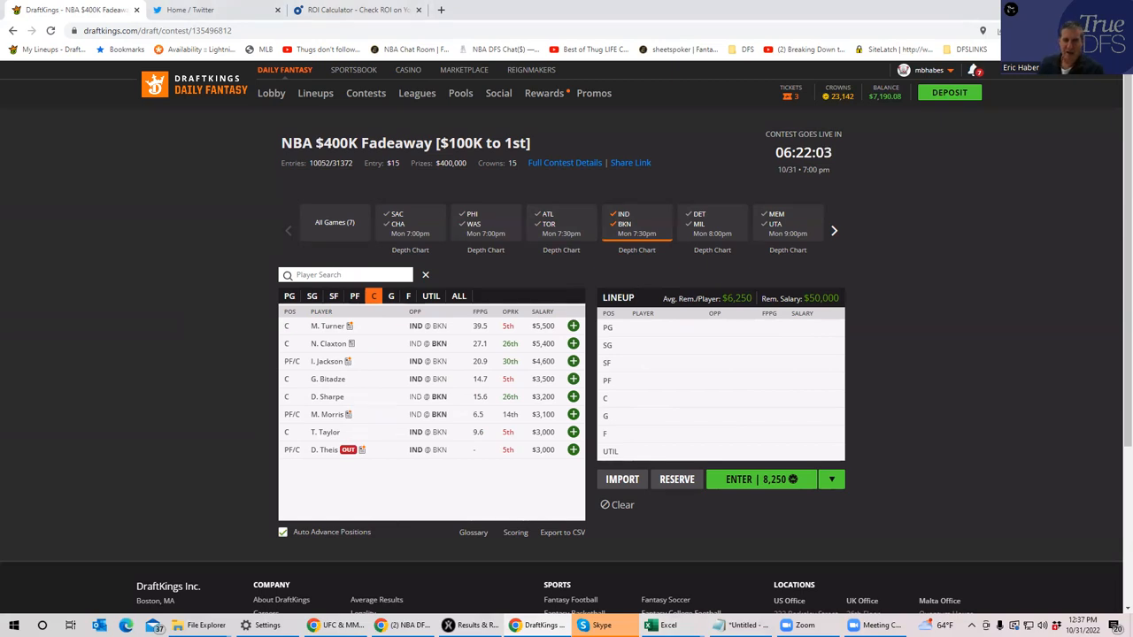
mouse_move(557, 323)
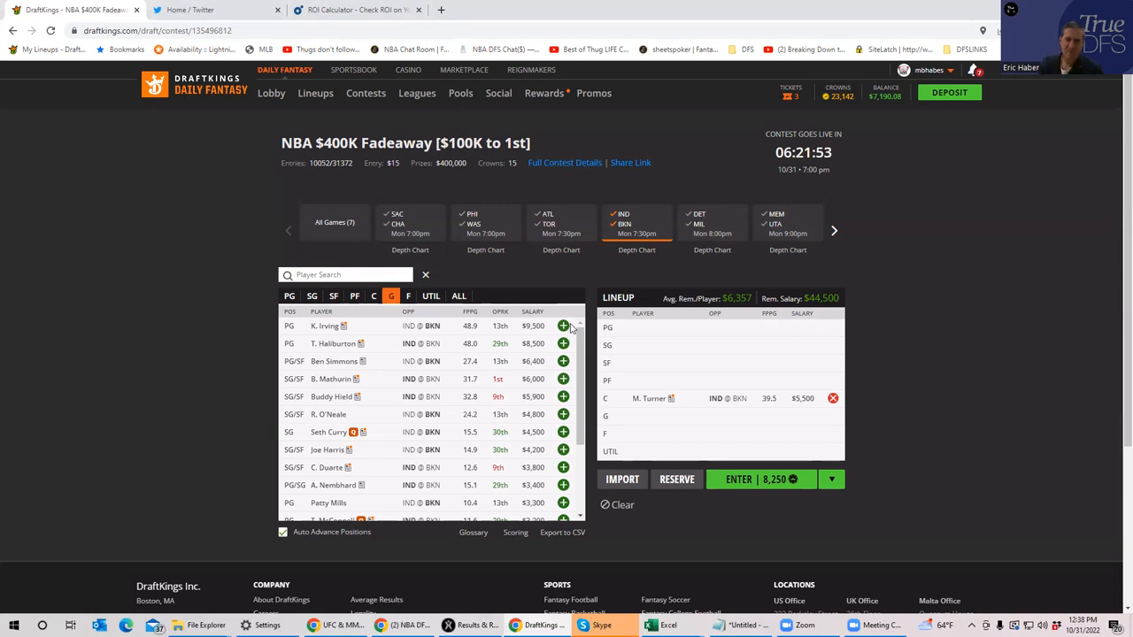
Add Ben Simmons at SF from the IND @ BKN game and view his player card.
left_click(333, 296)
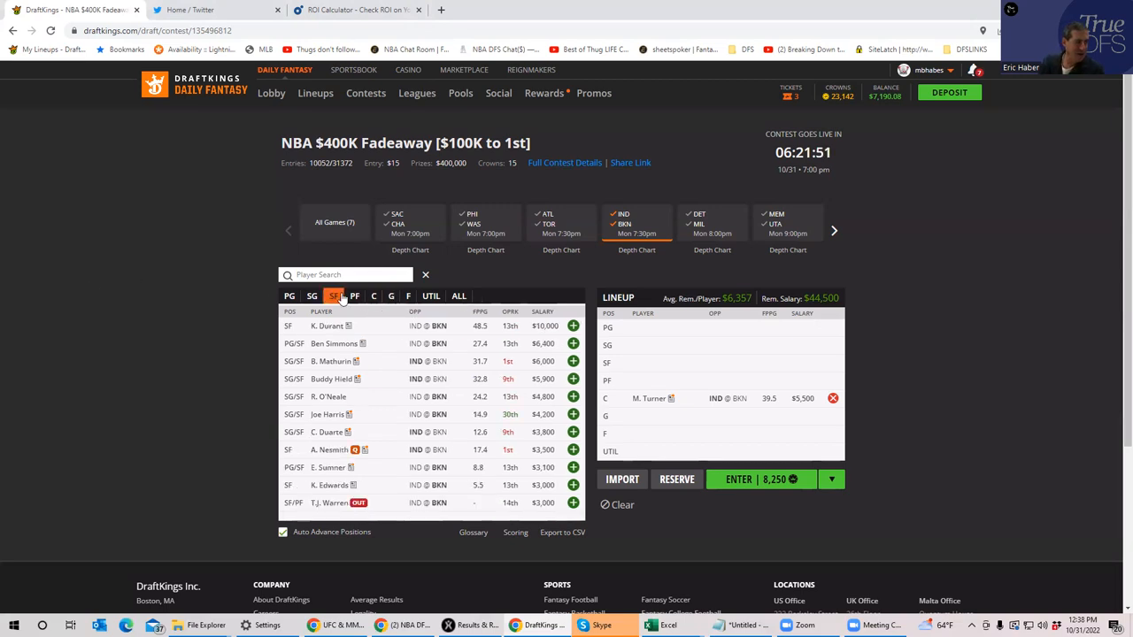
left_click(354, 295)
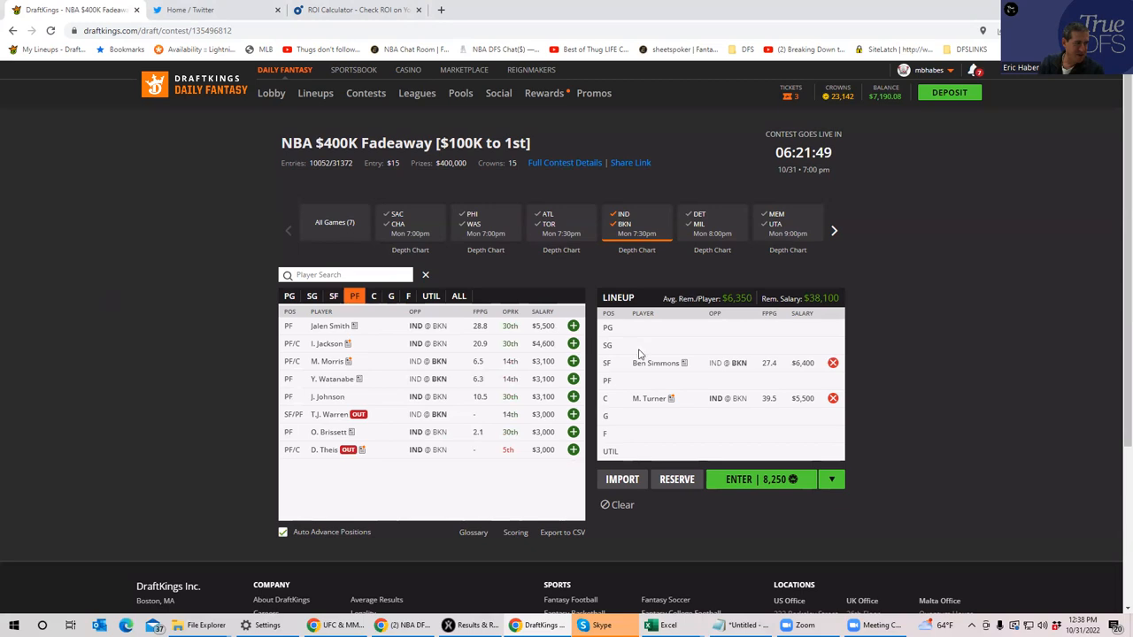
left_click(654, 363)
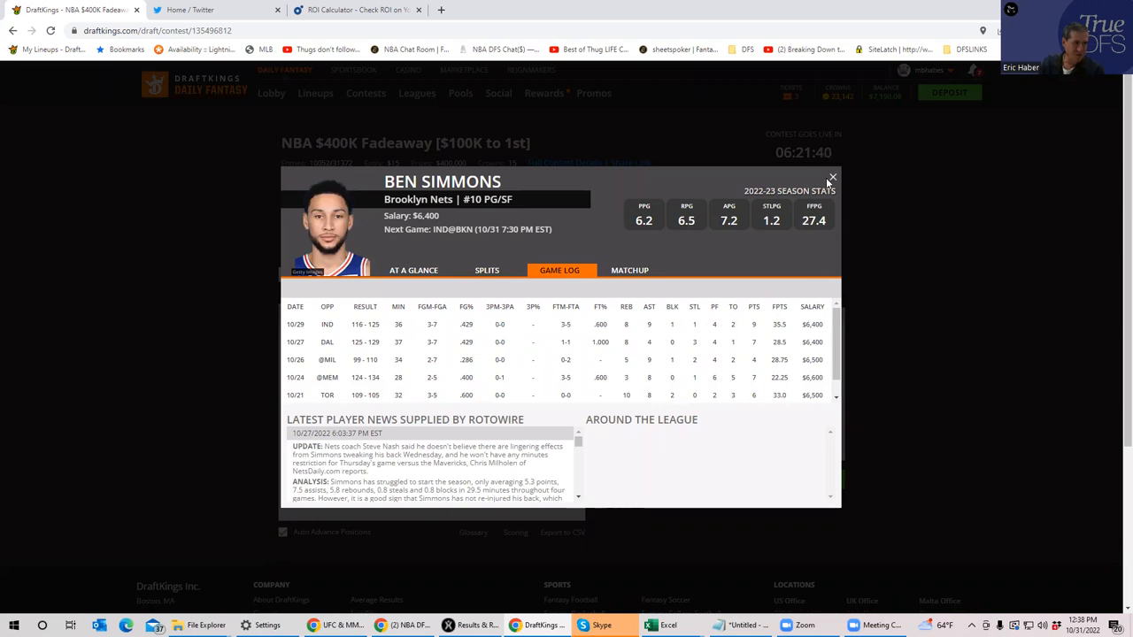
Close Ben Simmons's player card.
left_click(832, 177)
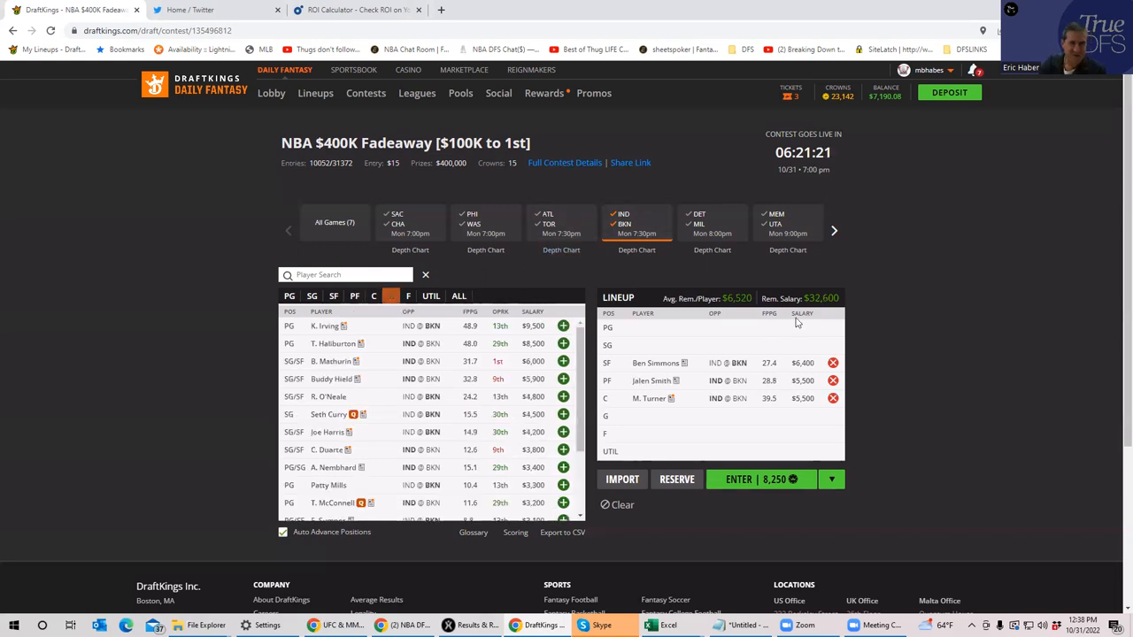
Browse another position tab, view Kyrie Irving's player card, then close it.
left_click(391, 295)
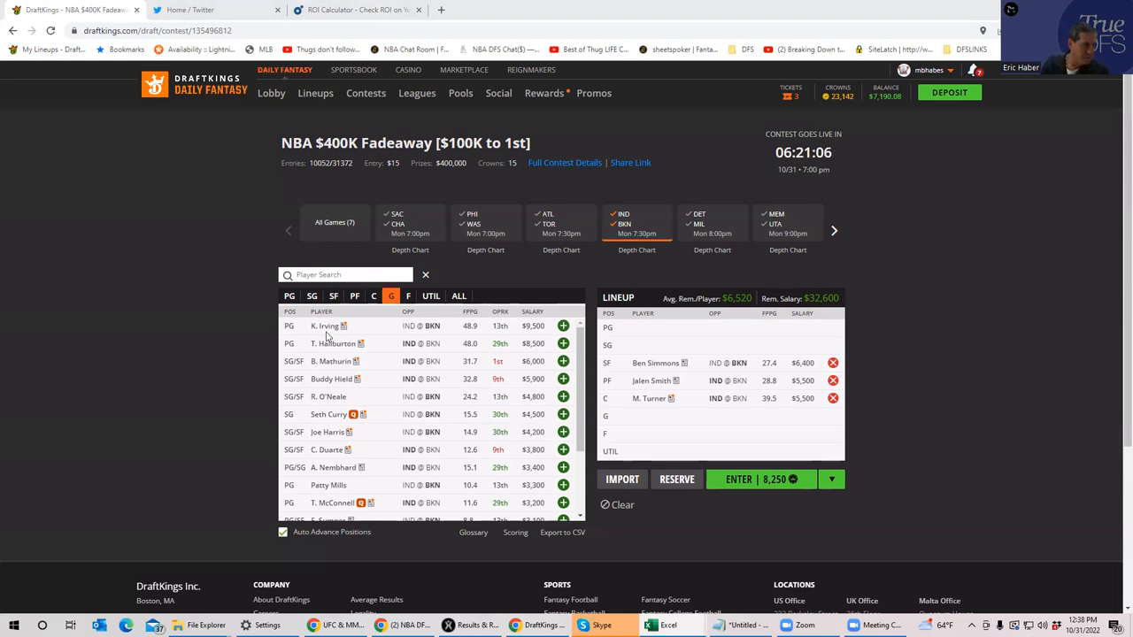
left_click(324, 326)
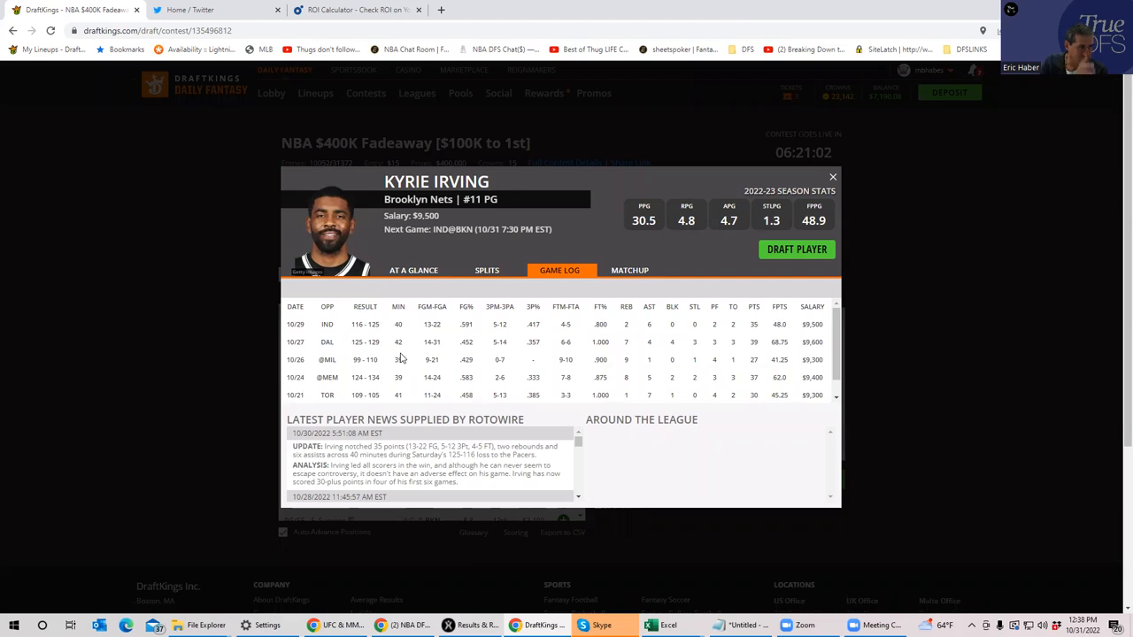
mouse_move(803, 340)
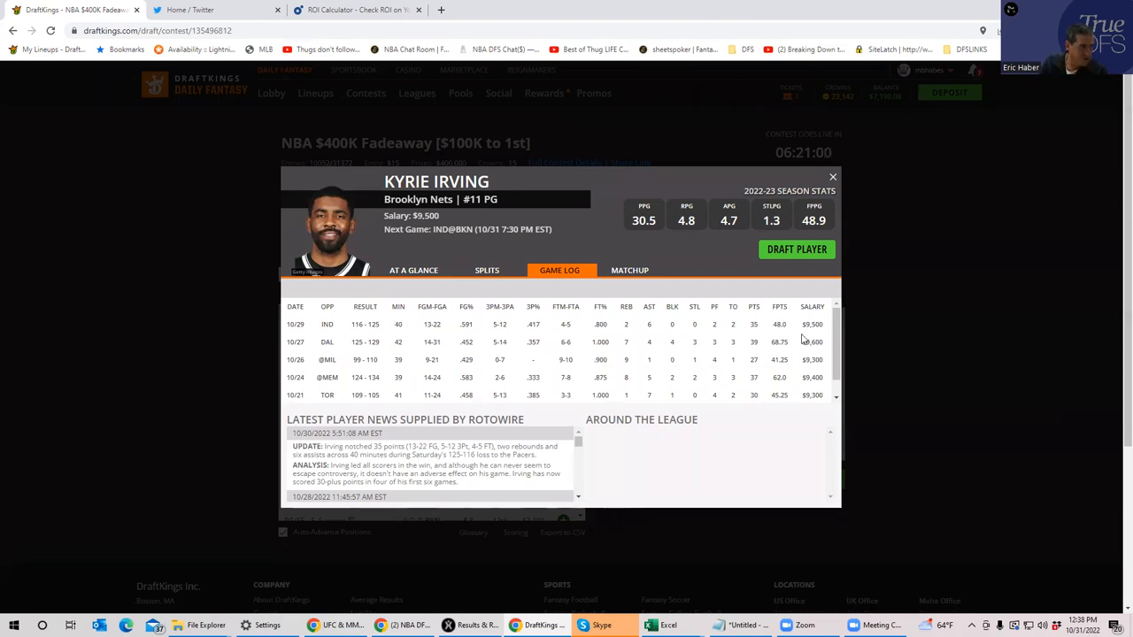
mouse_move(800, 340)
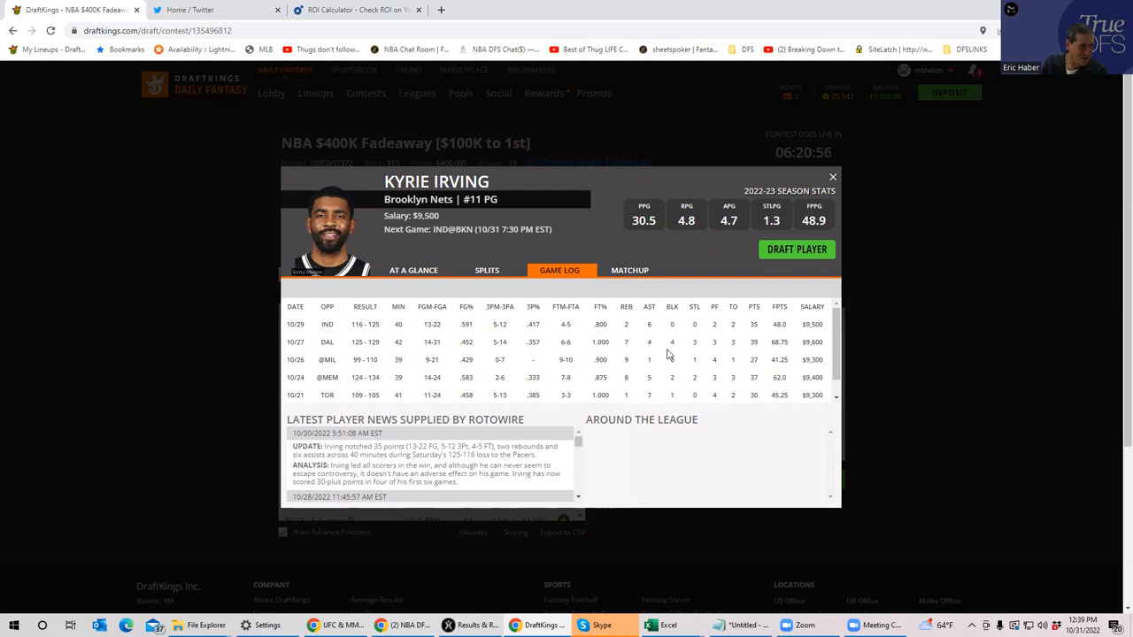
mouse_move(714, 354)
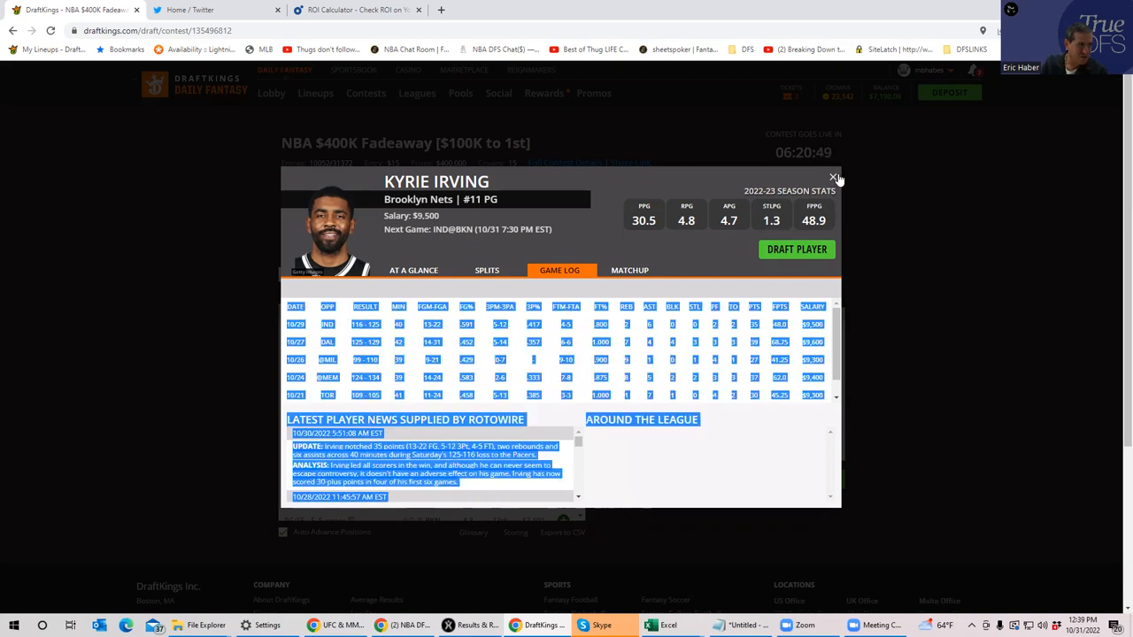
left_click(832, 177)
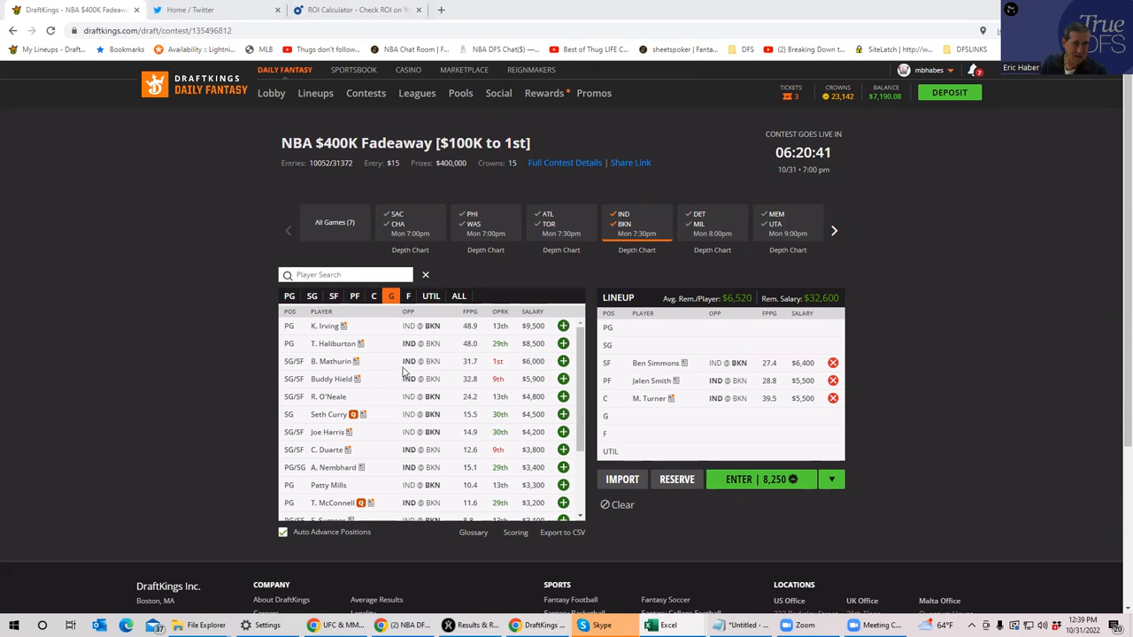
mouse_move(859, 379)
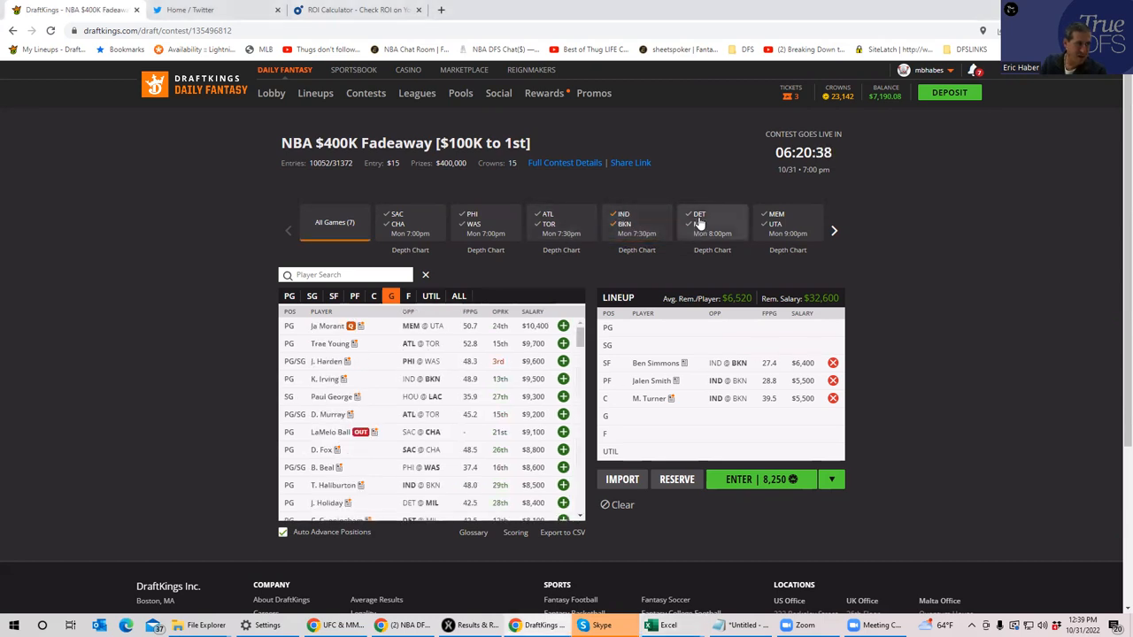
Filter the player pool to centers from the DET at MIL game.
left_click(711, 223)
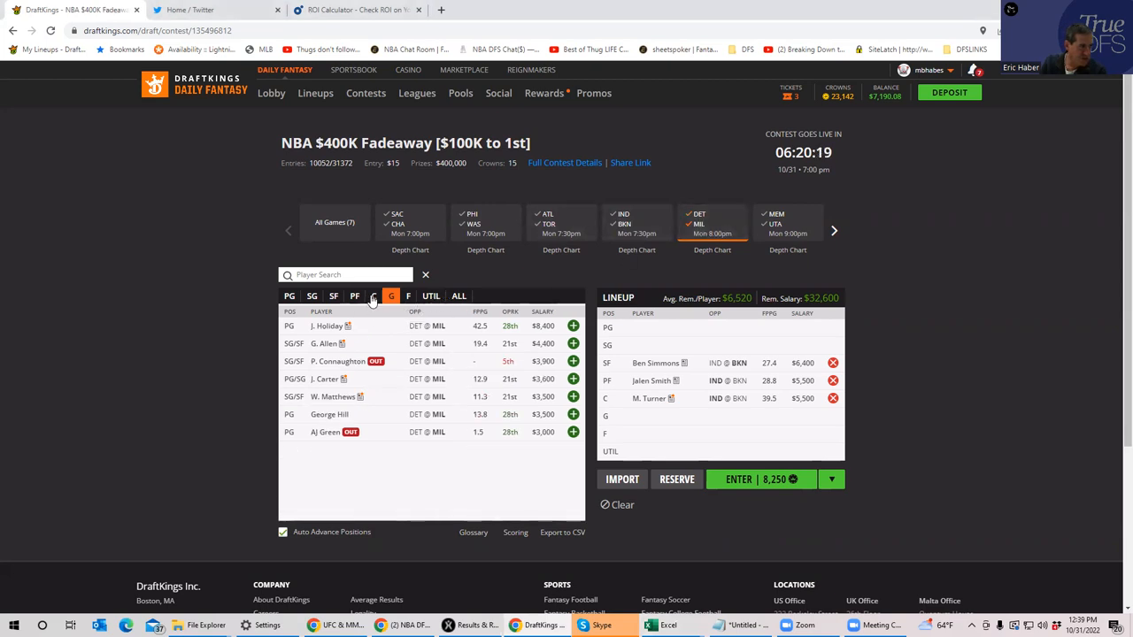
left_click(372, 296)
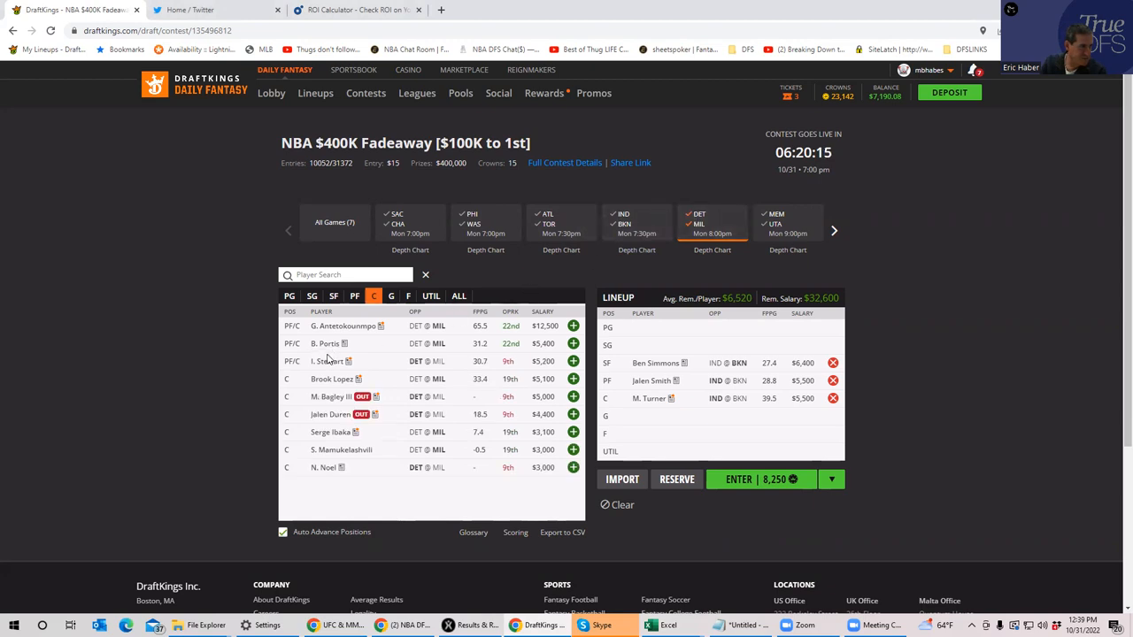
Add I. Stewart at F and G. Antetokounmpo at UTIL, then clear the DET at MIL filter.
left_click(389, 296)
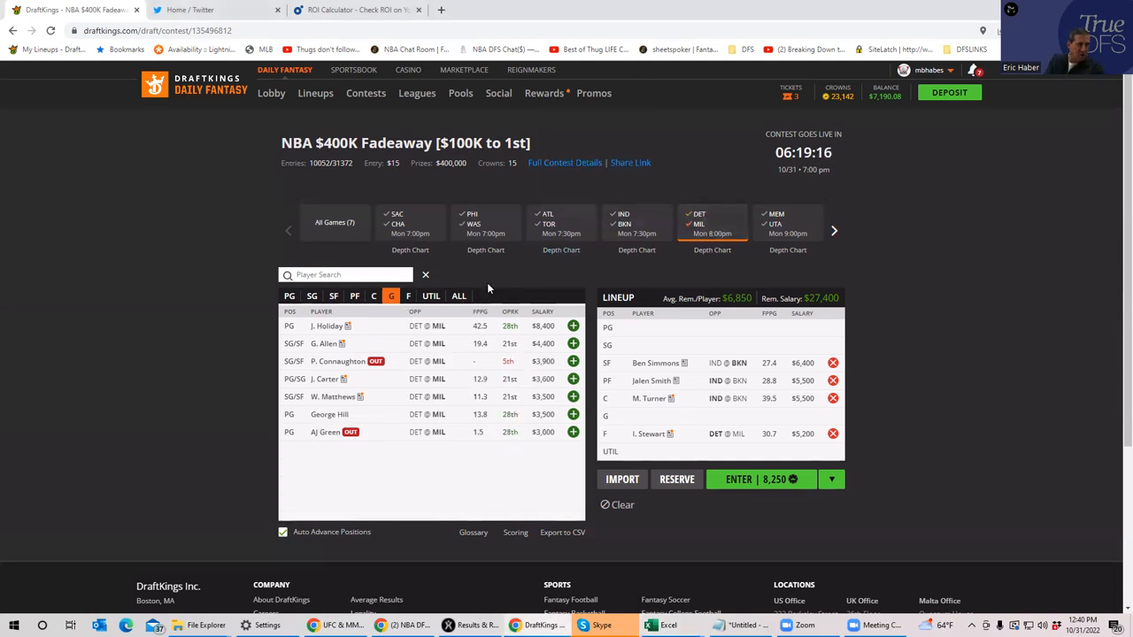
left_click(354, 296)
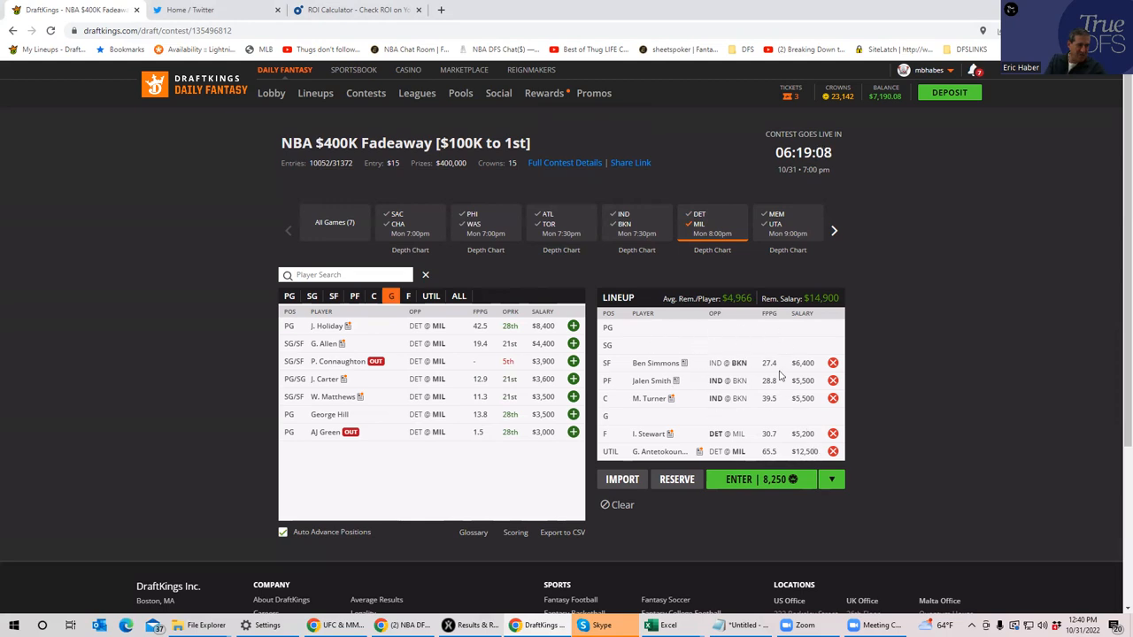
mouse_move(786, 432)
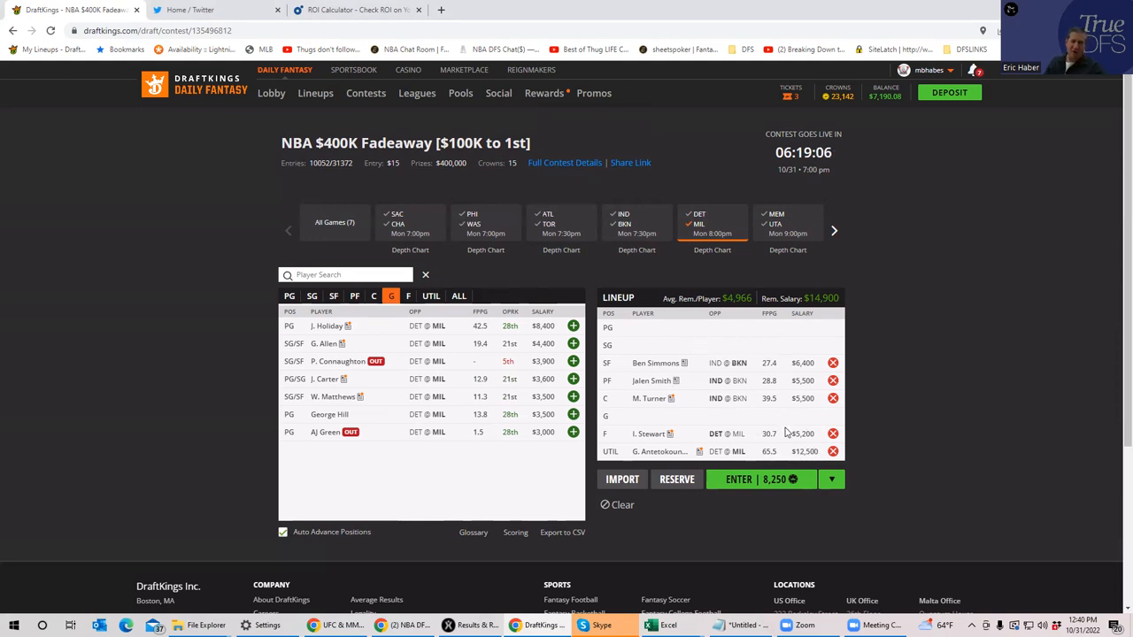
mouse_move(938, 391)
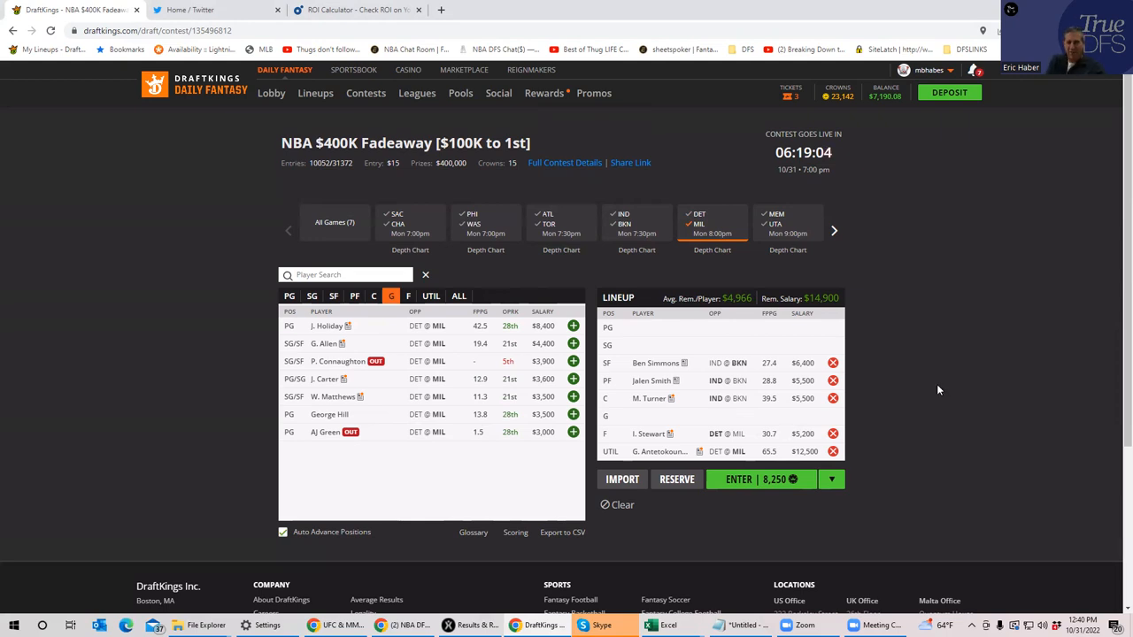
mouse_move(602, 256)
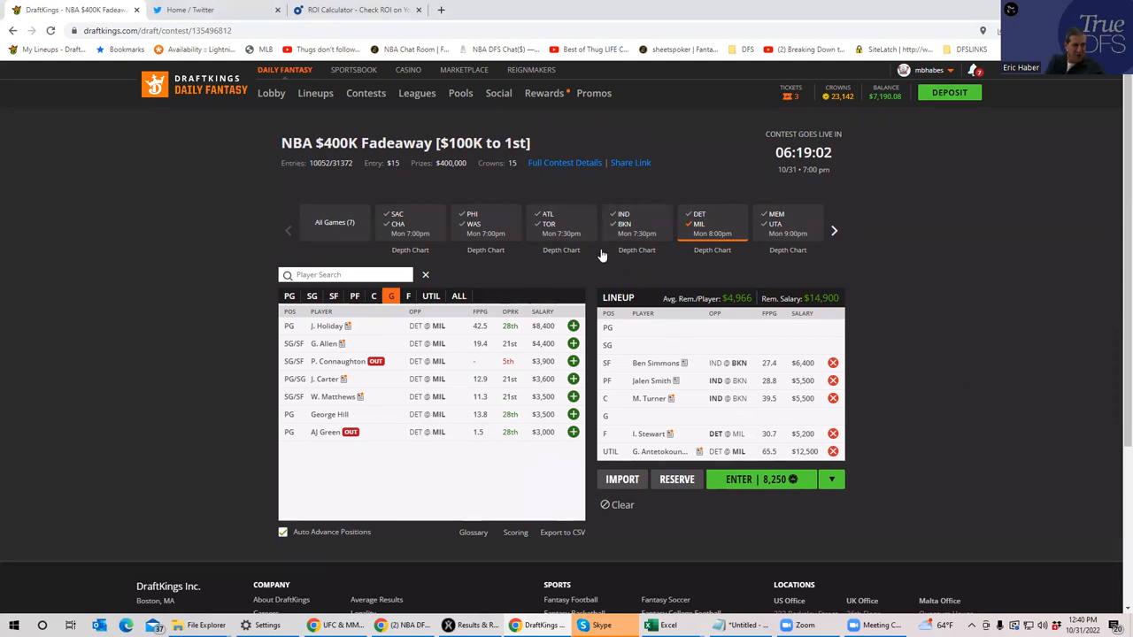
left_click(335, 223)
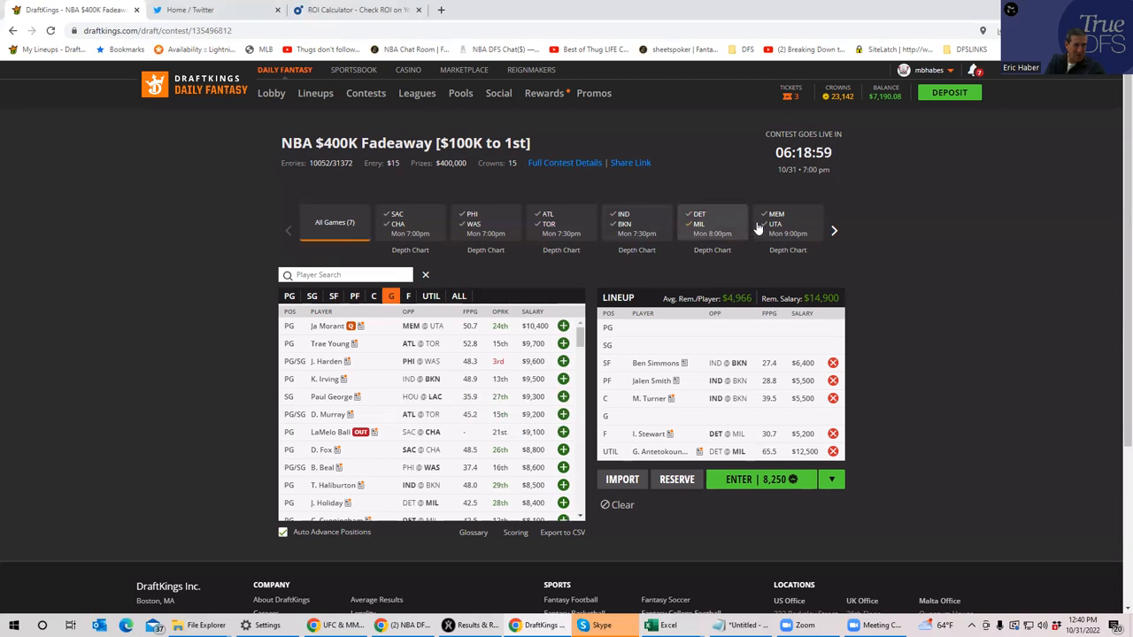
Filter the player pool to the MEM at UTA game.
left_click(786, 223)
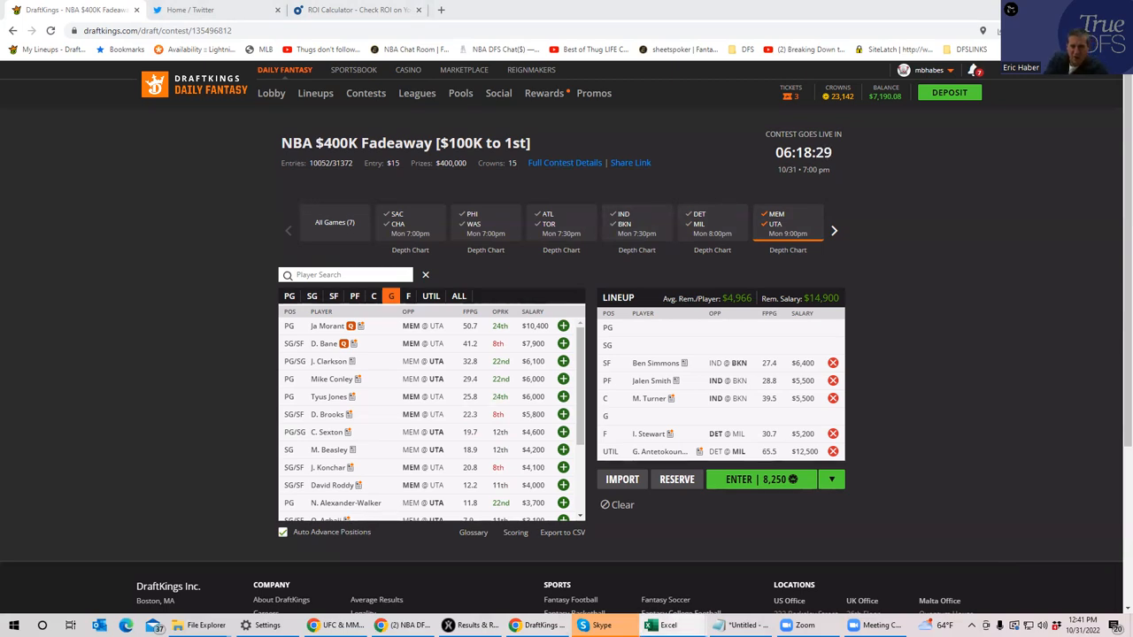
mouse_move(642, 418)
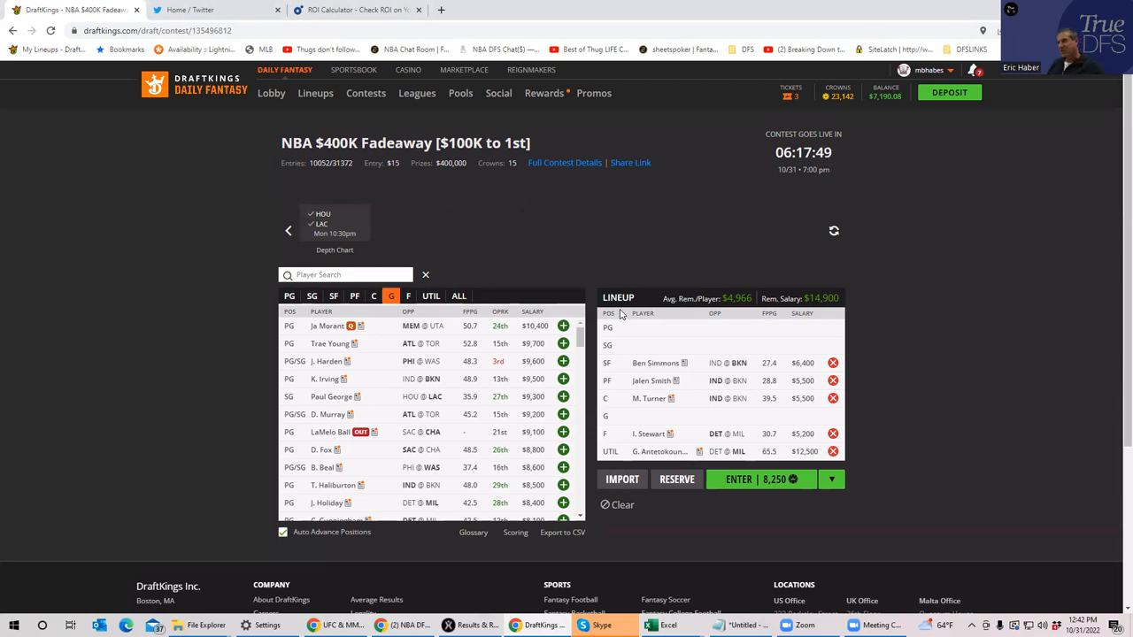
mouse_move(729, 185)
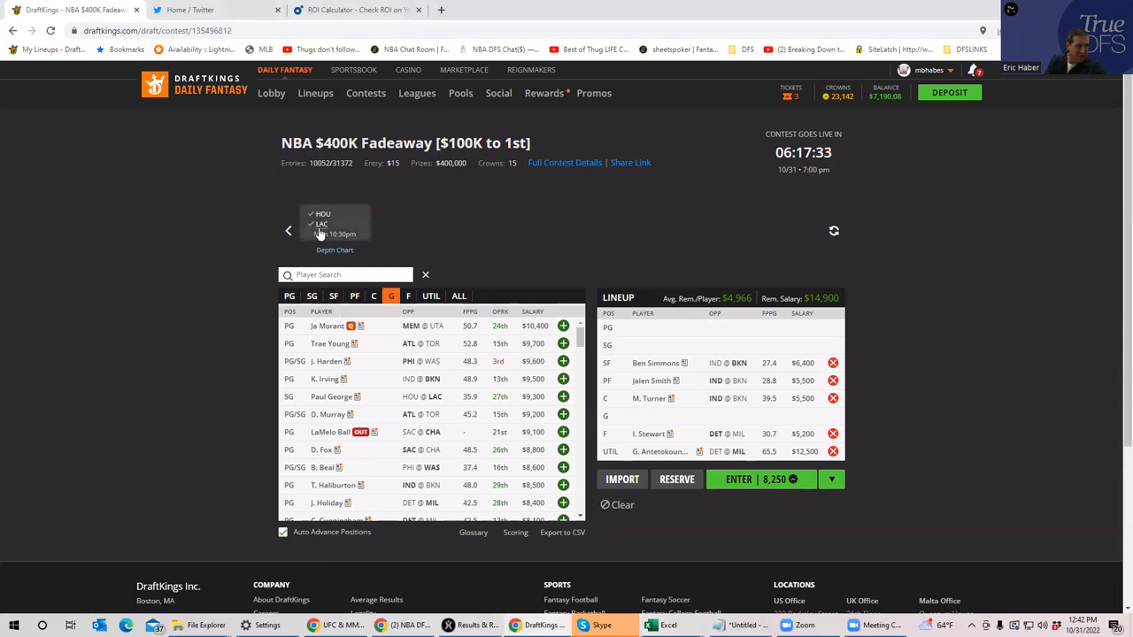
Filter to the HOU at LAC game, take R. Jackson and T. Mann, then list its centers.
left_click(290, 296)
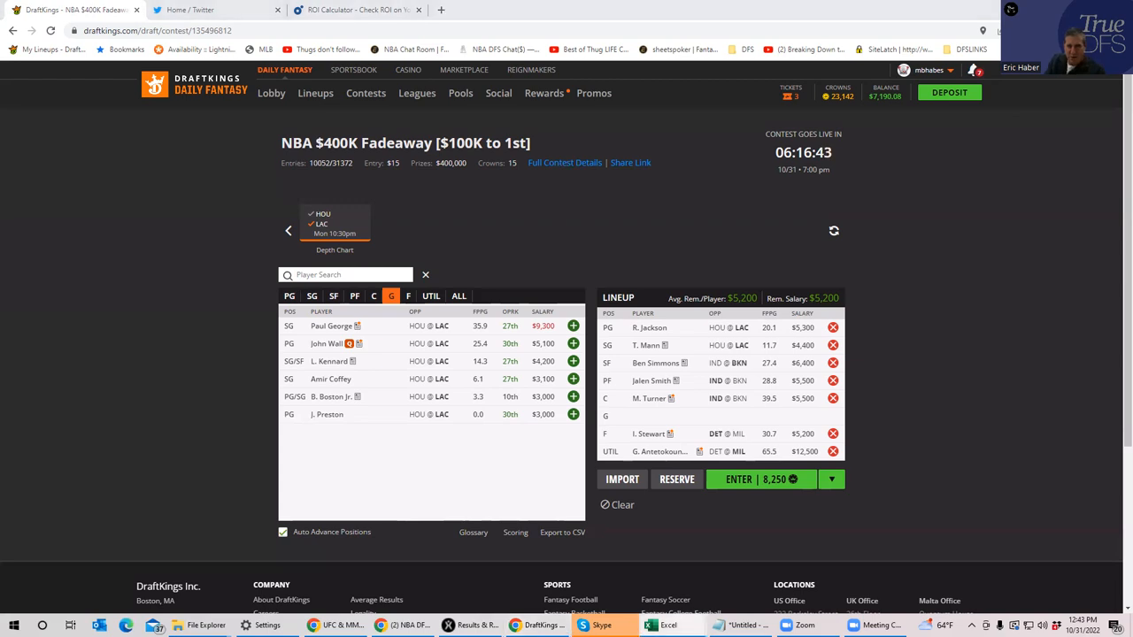
mouse_move(828, 152)
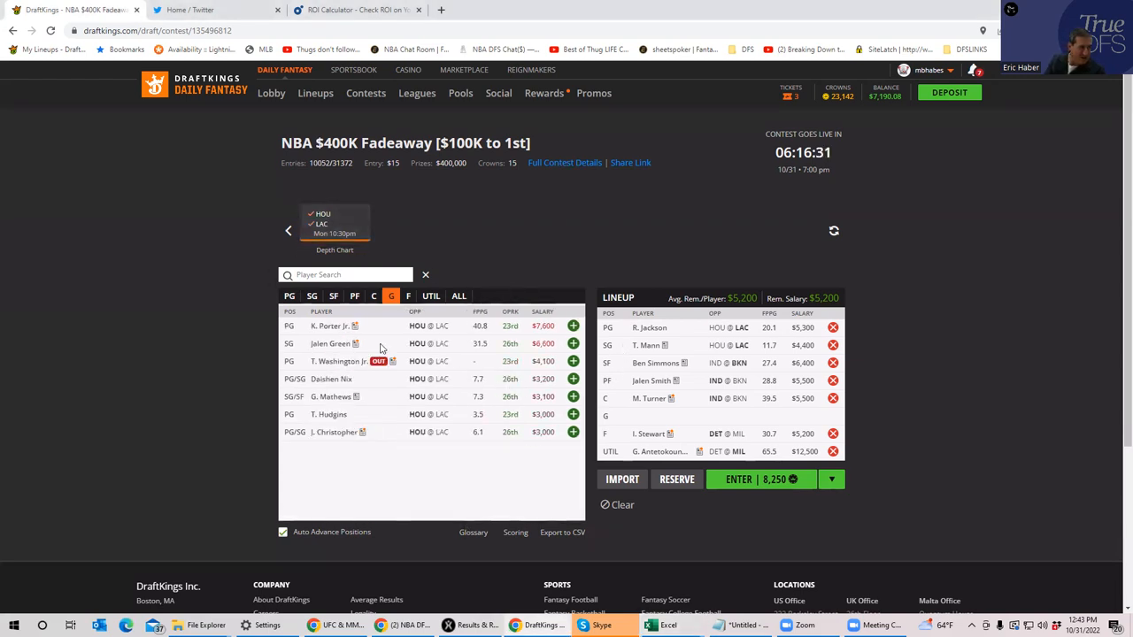
left_click(372, 295)
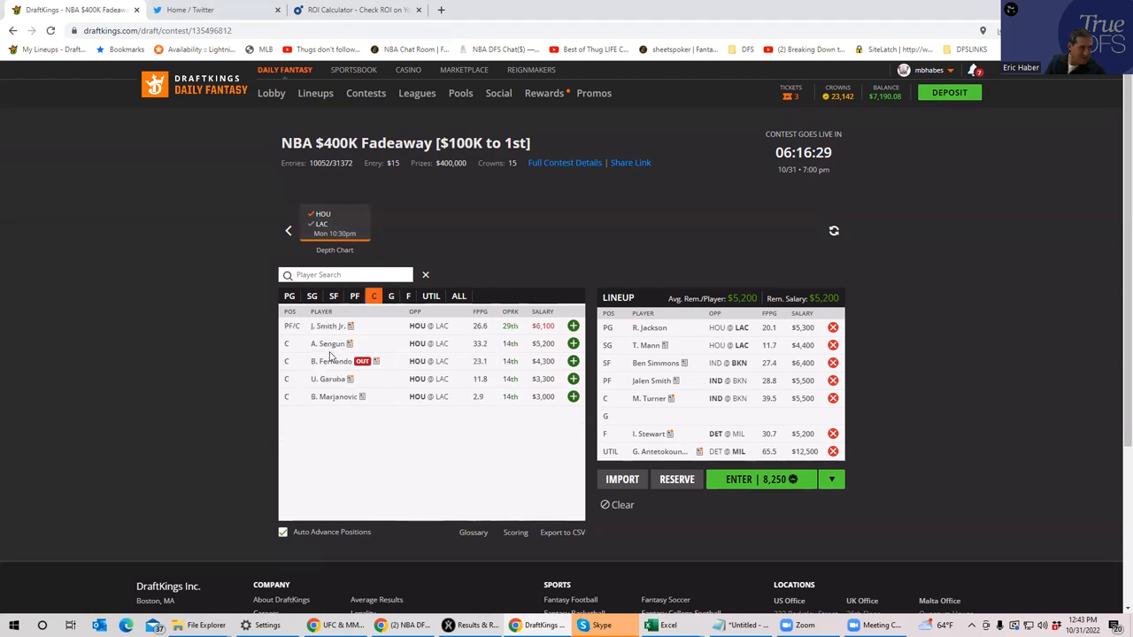
left_click(329, 343)
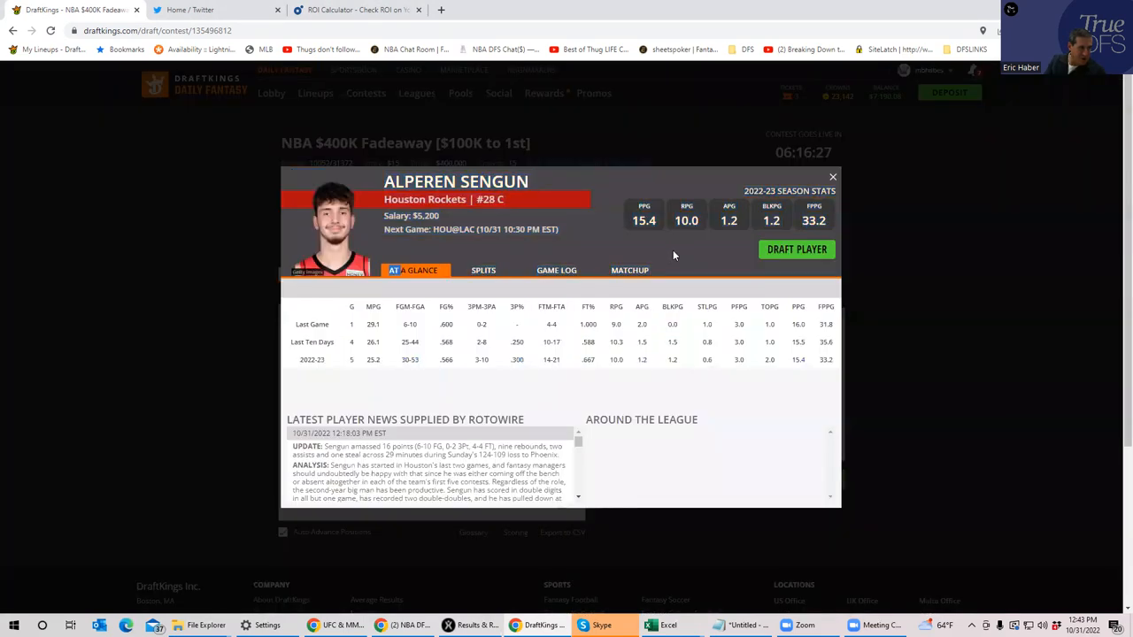
left_click(559, 269)
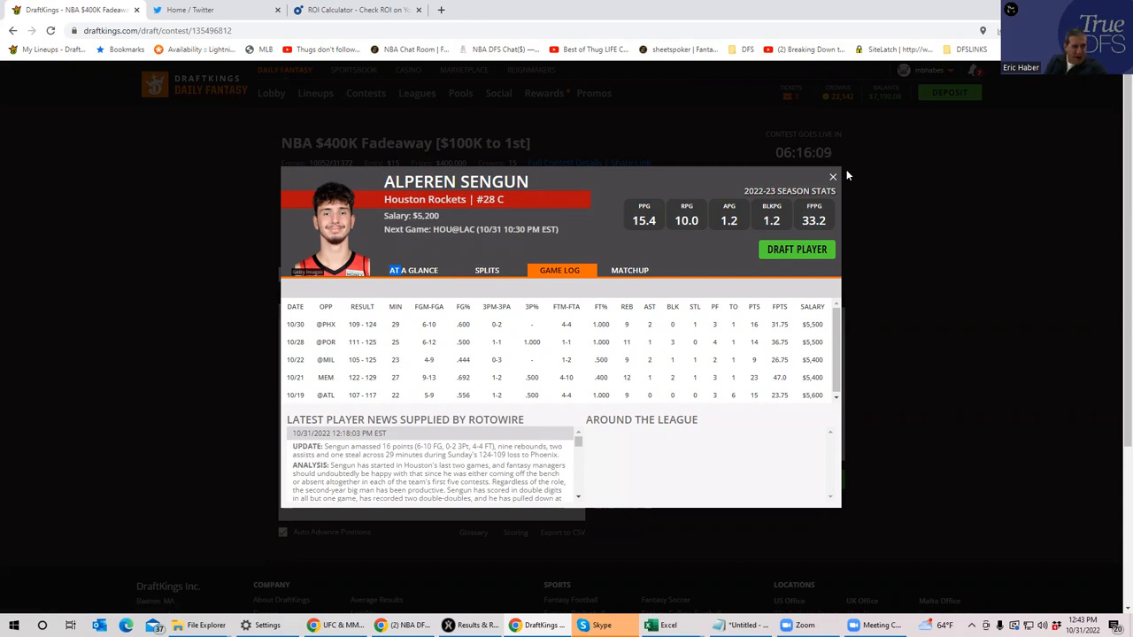
left_click(832, 177)
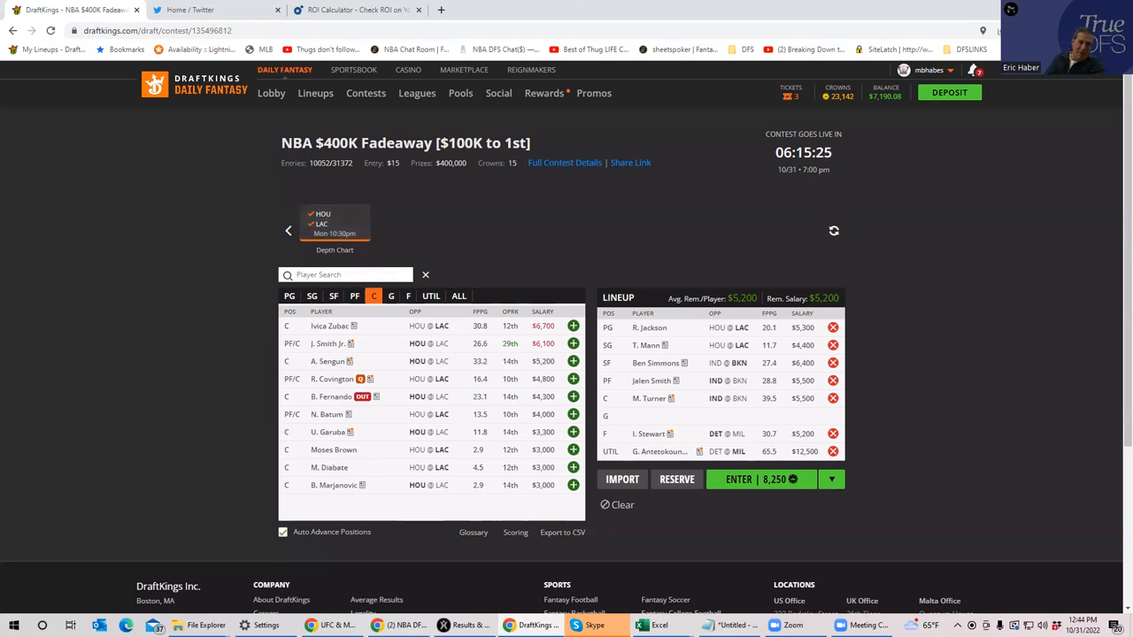
mouse_move(782, 398)
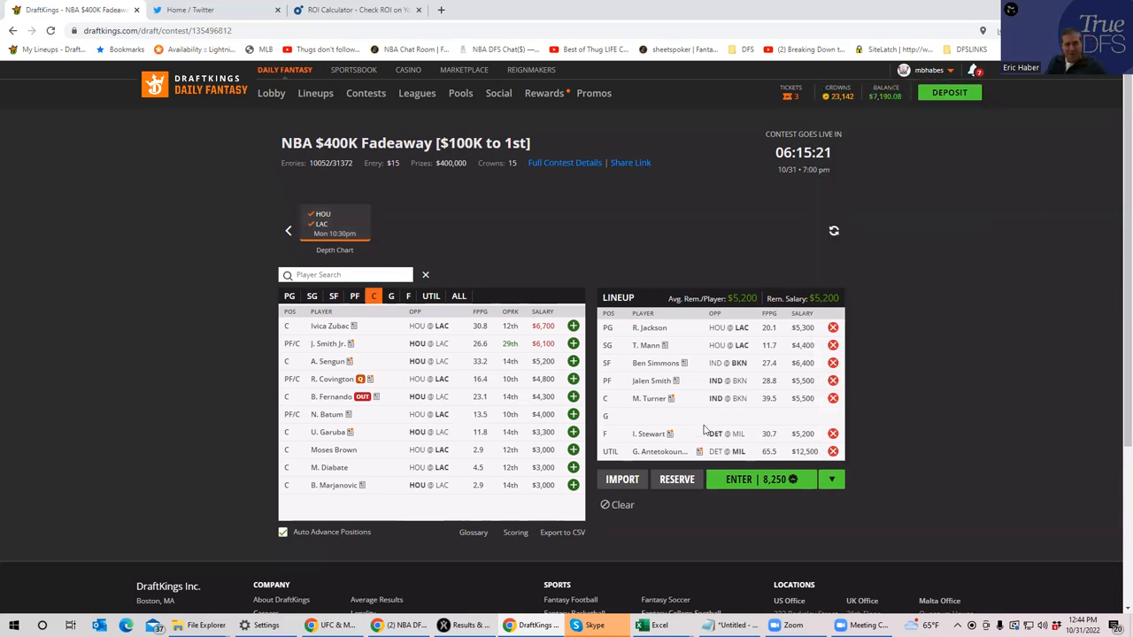
mouse_move(805, 121)
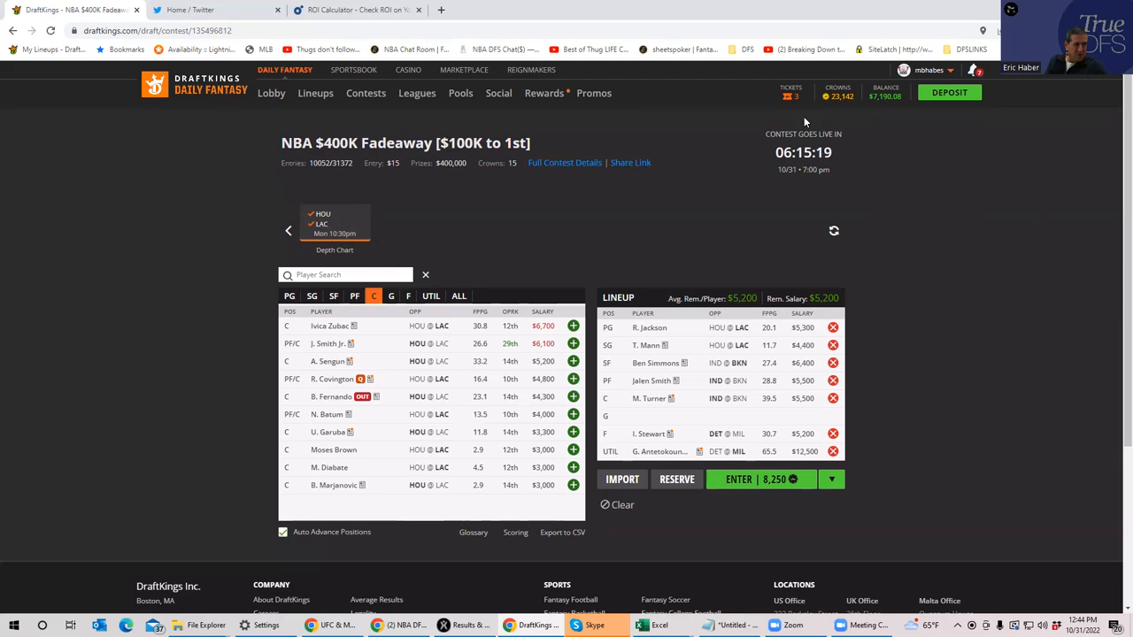